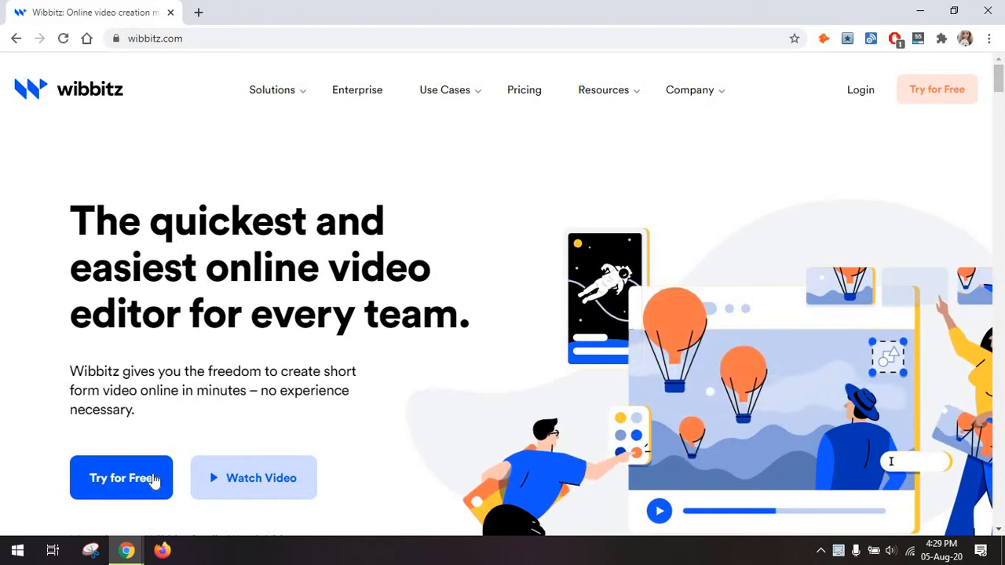
- Start the Wibbitz free trial from the homepage's Try for Free button
{"action": "left_click", "coordinate": [120, 477]}
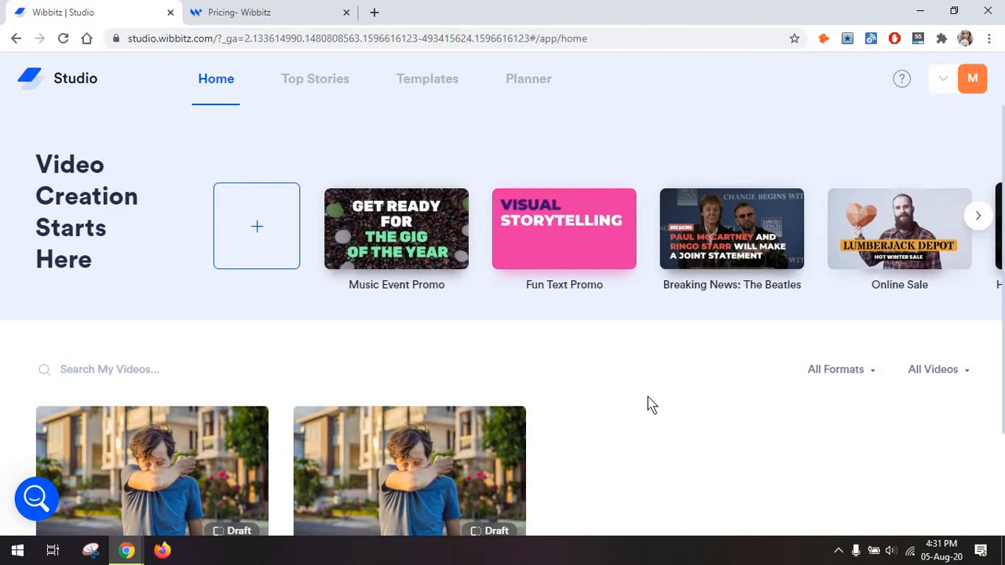
{"action": "mouse_move", "coordinate": [566, 340]}
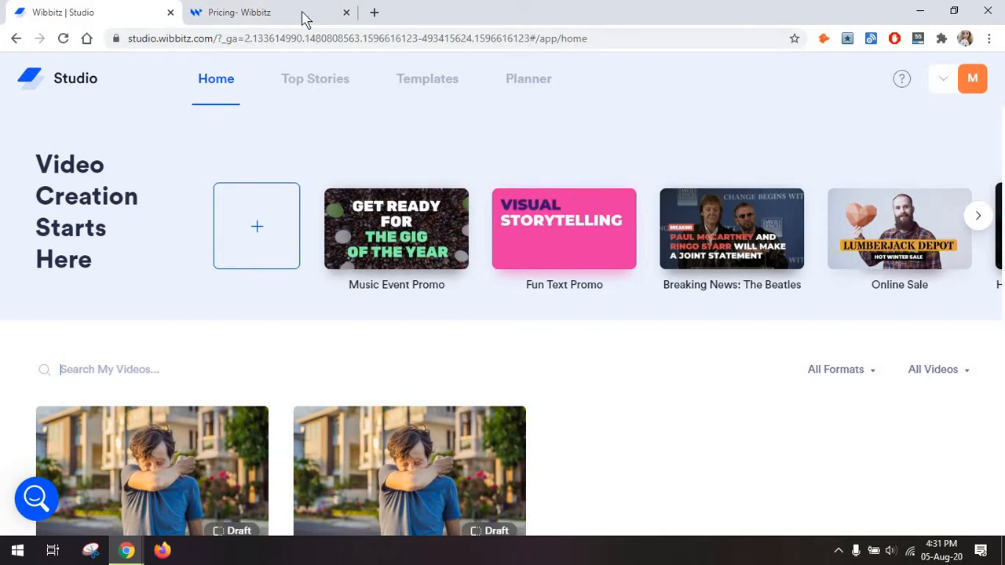
- Scroll the pricing page comparing Intro, Base and Enterprise plans for quarterly and annual billing
{"action": "left_click", "coordinate": [251, 12]}
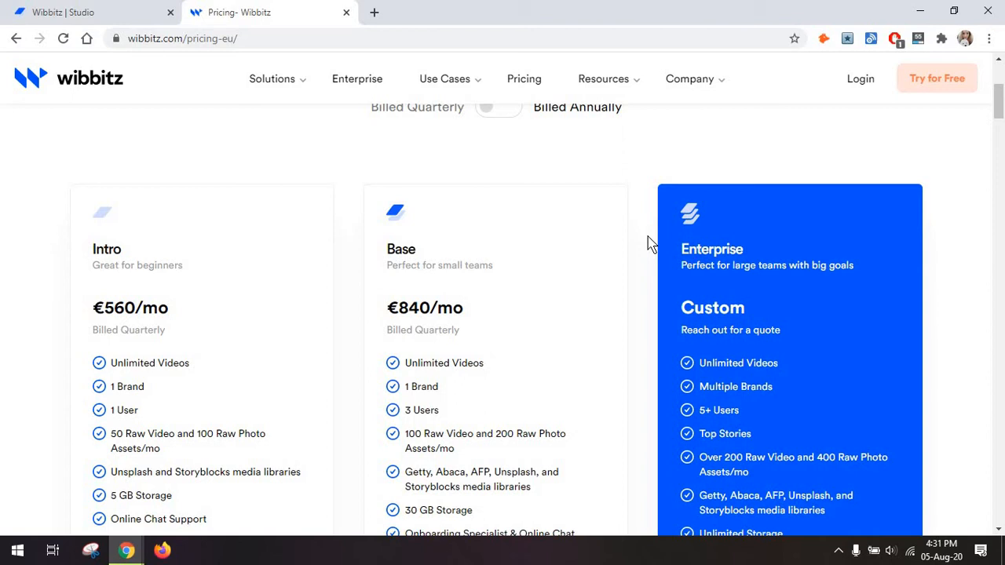
{"action": "scroll", "scroll_direction": "down", "scroll_amount": 3}
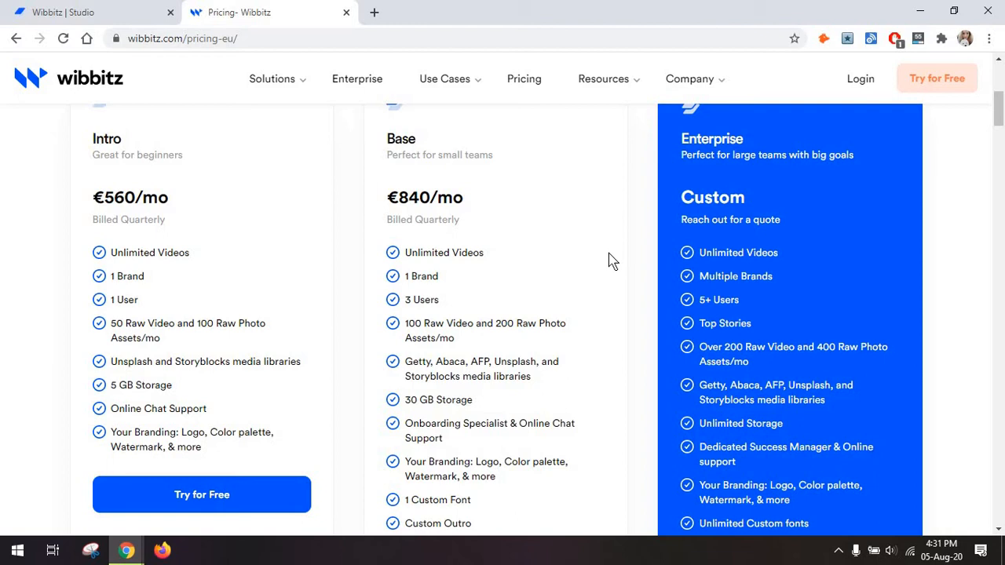
{"action": "mouse_move", "coordinate": [300, 224]}
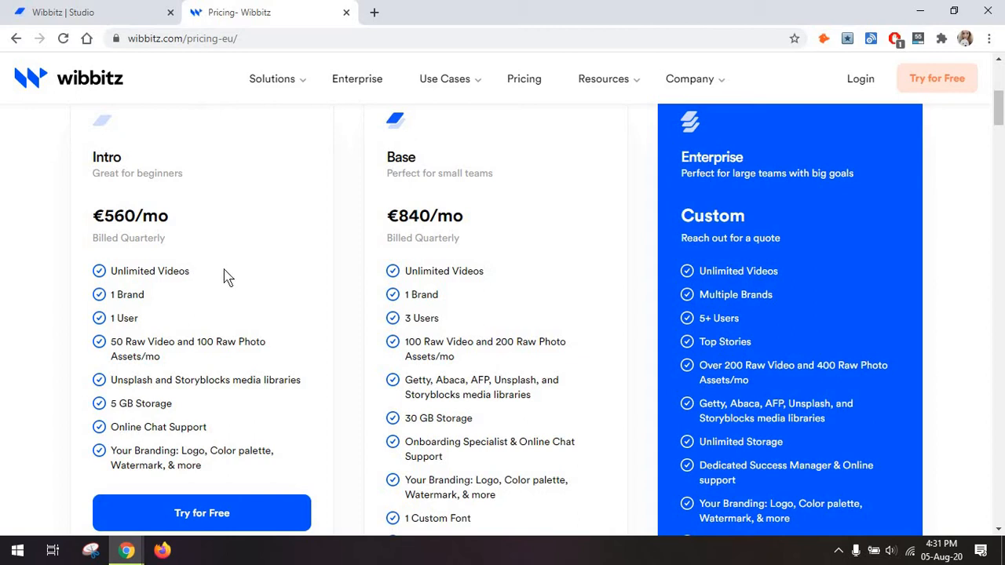
{"action": "mouse_move", "coordinate": [200, 233]}
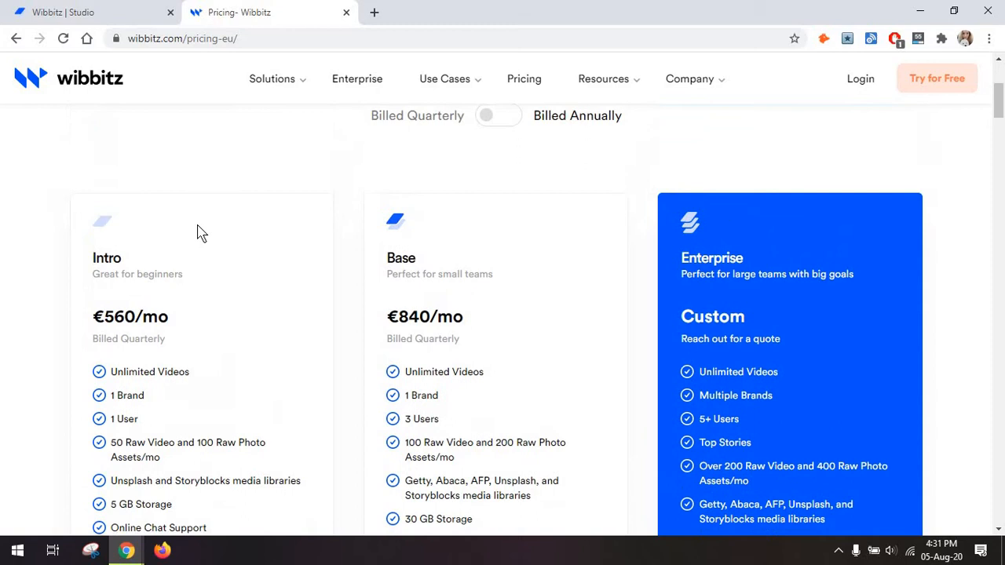
{"action": "scroll", "scroll_direction": "down", "scroll_amount": 3}
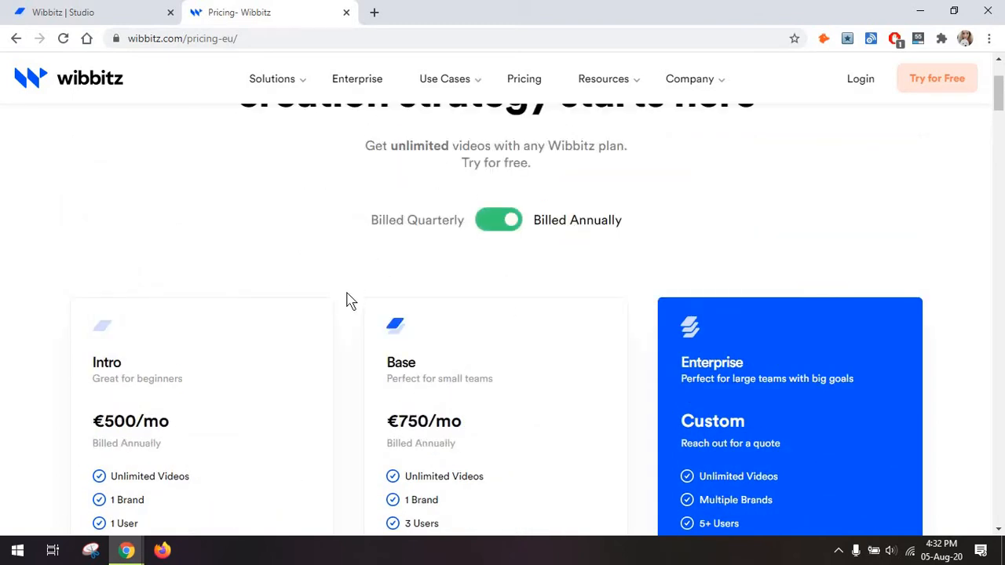
{"action": "scroll", "scroll_direction": "down", "scroll_amount": 3}
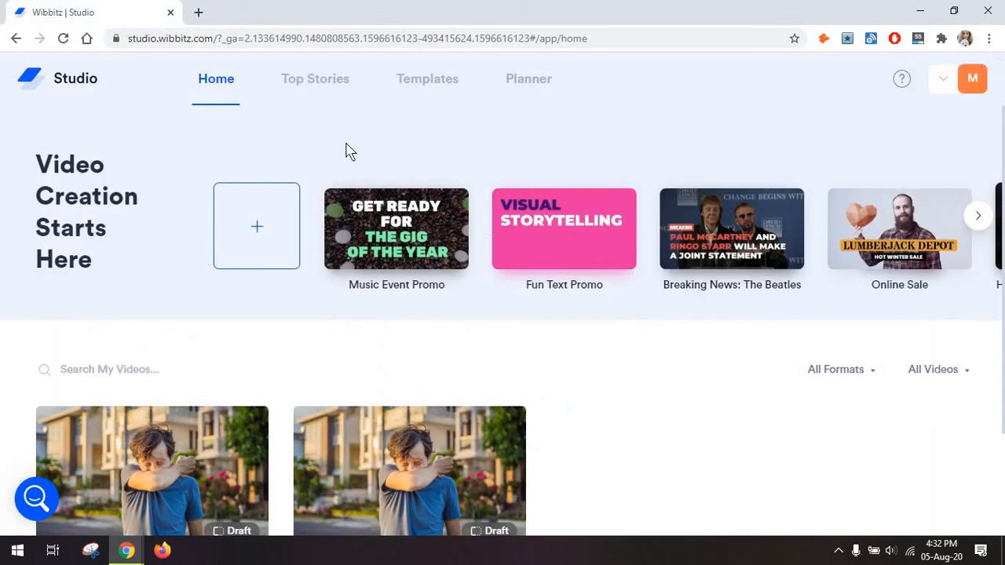
{"action": "mouse_move", "coordinate": [597, 360]}
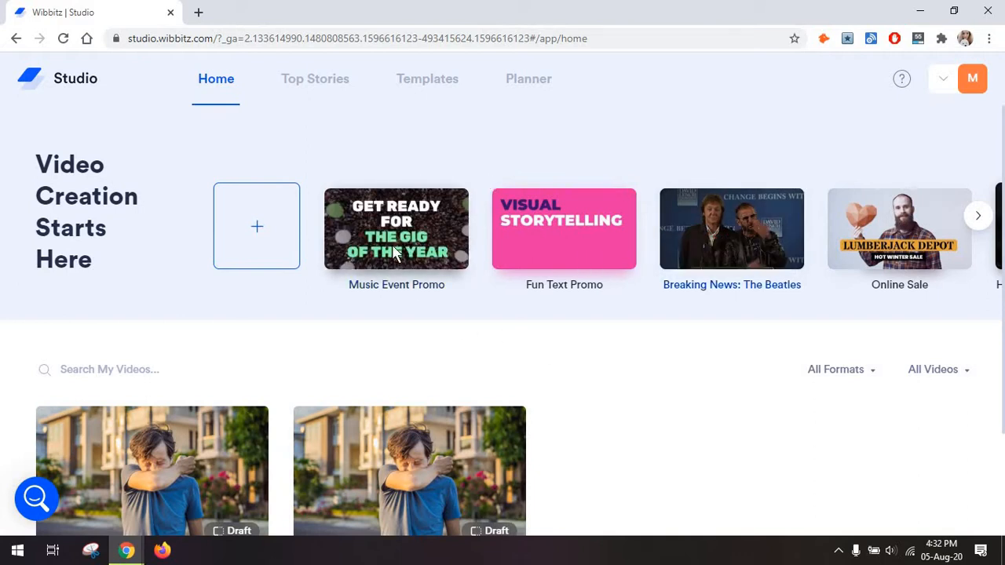
- Open the Templates gallery and scroll through the Top Stories news feed
{"action": "left_click", "coordinate": [427, 78]}
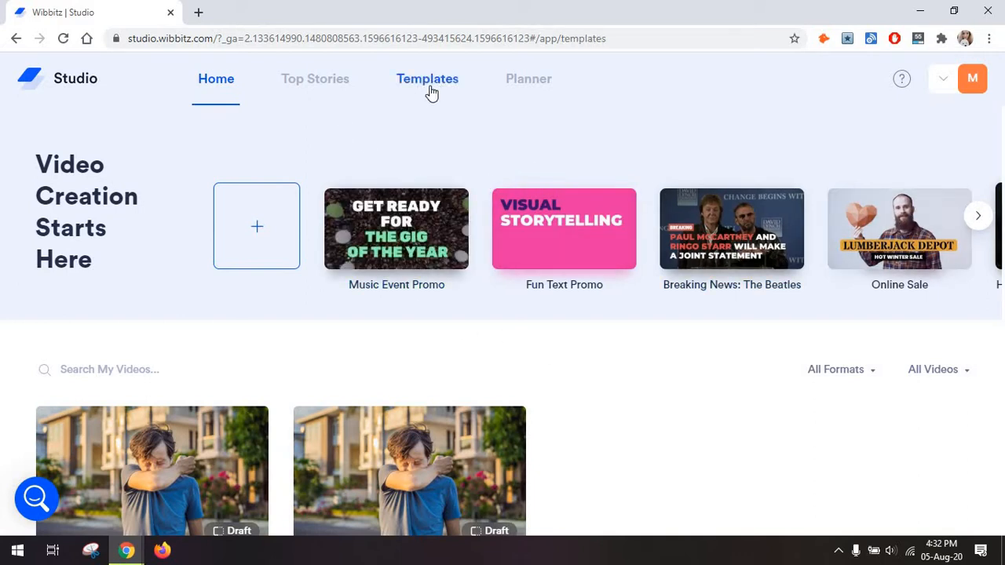
{"action": "left_click", "coordinate": [427, 78]}
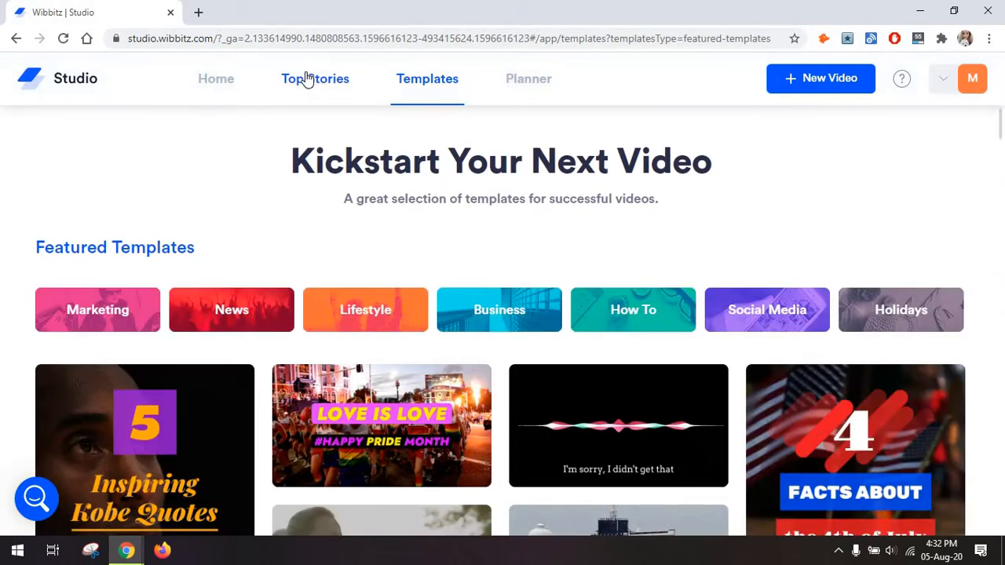
{"action": "left_click", "coordinate": [315, 78]}
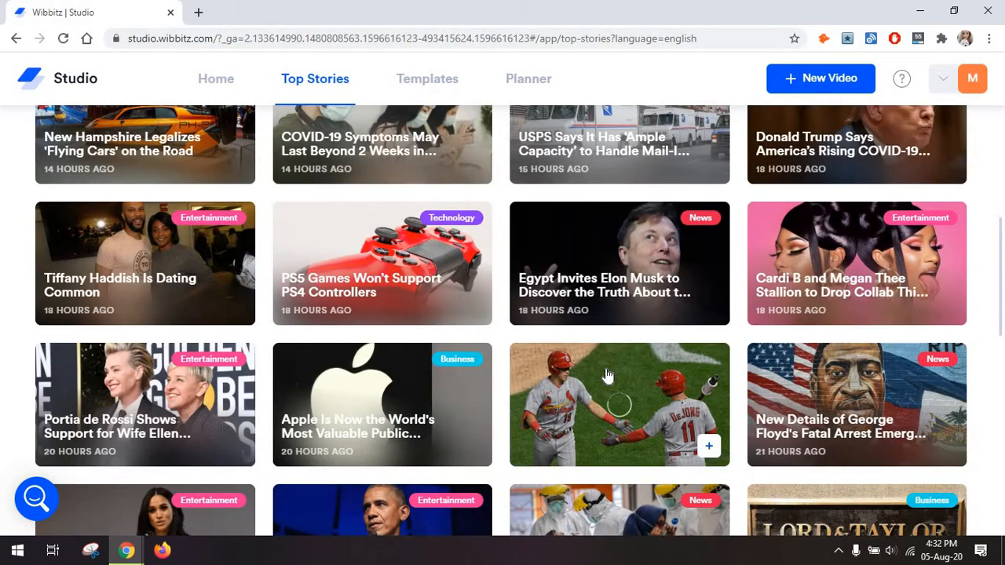
{"action": "scroll", "scroll_direction": "down", "scroll_amount": 3}
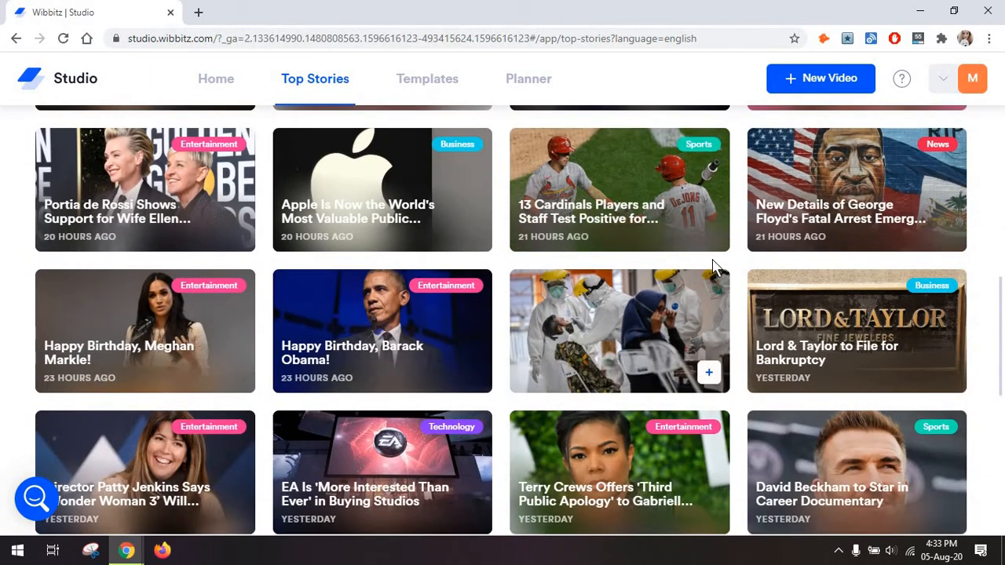
{"action": "scroll", "scroll_direction": "down", "scroll_amount": 3}
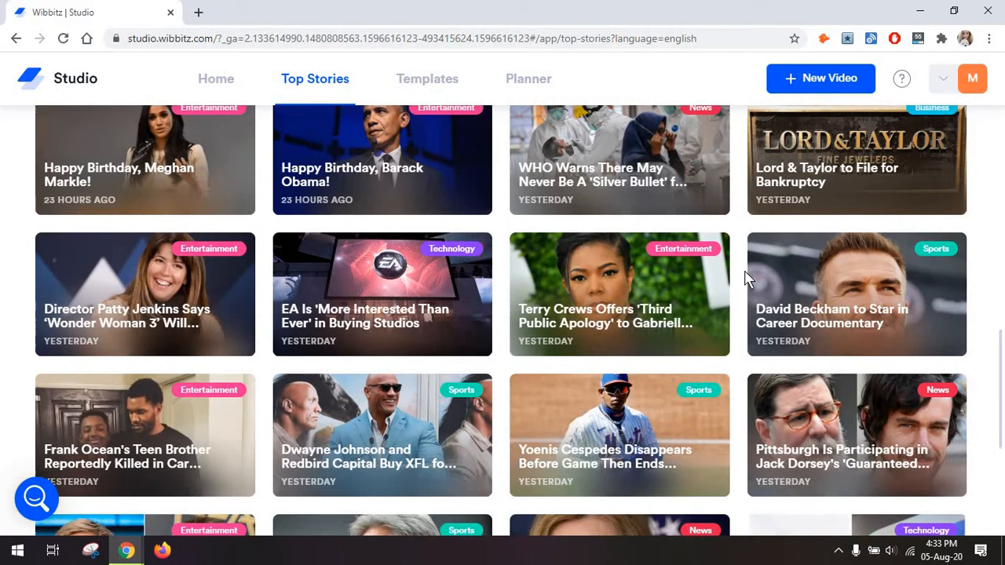
{"action": "scroll", "scroll_direction": "down", "scroll_amount": 3}
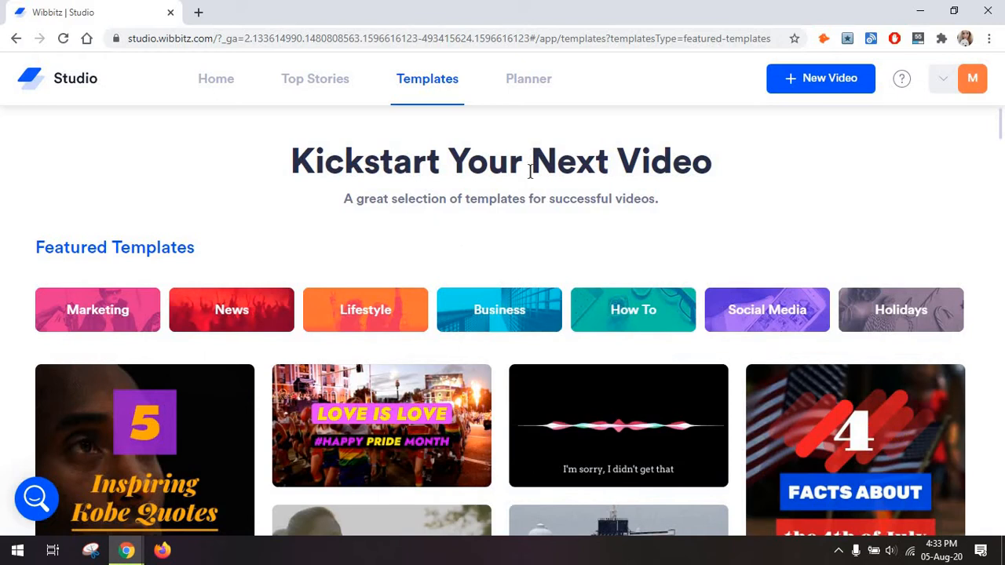
{"action": "mouse_move", "coordinate": [715, 335]}
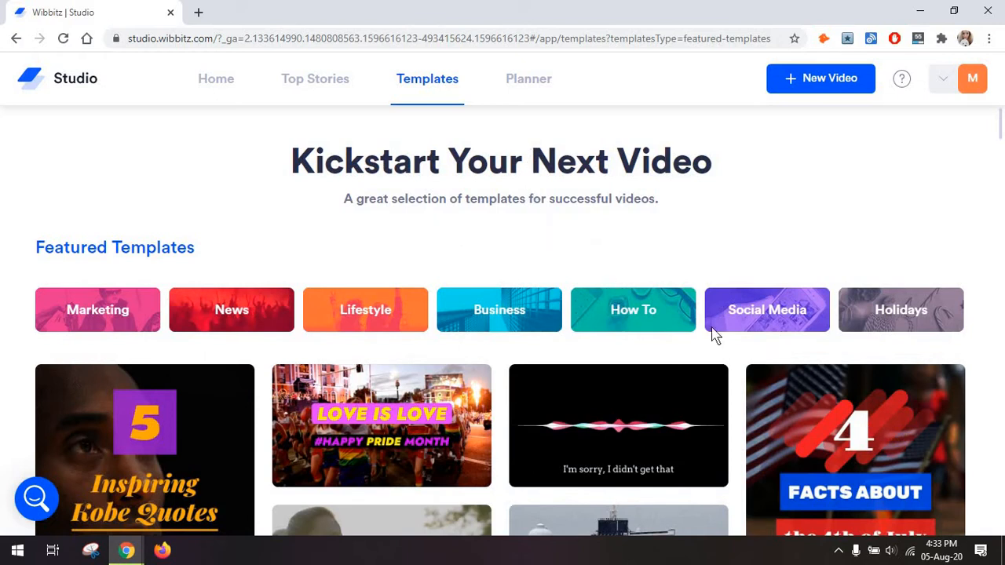
- Filter templates to Social Media and scroll to the Kobe Bryant quotes template
{"action": "left_click", "coordinate": [767, 310]}
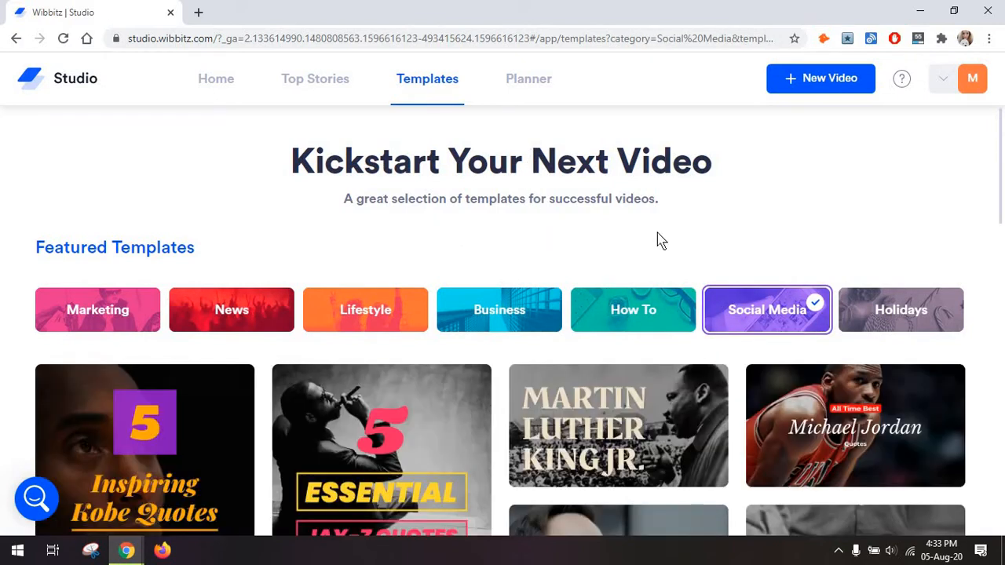
{"action": "scroll", "scroll_direction": "down", "scroll_amount": 3}
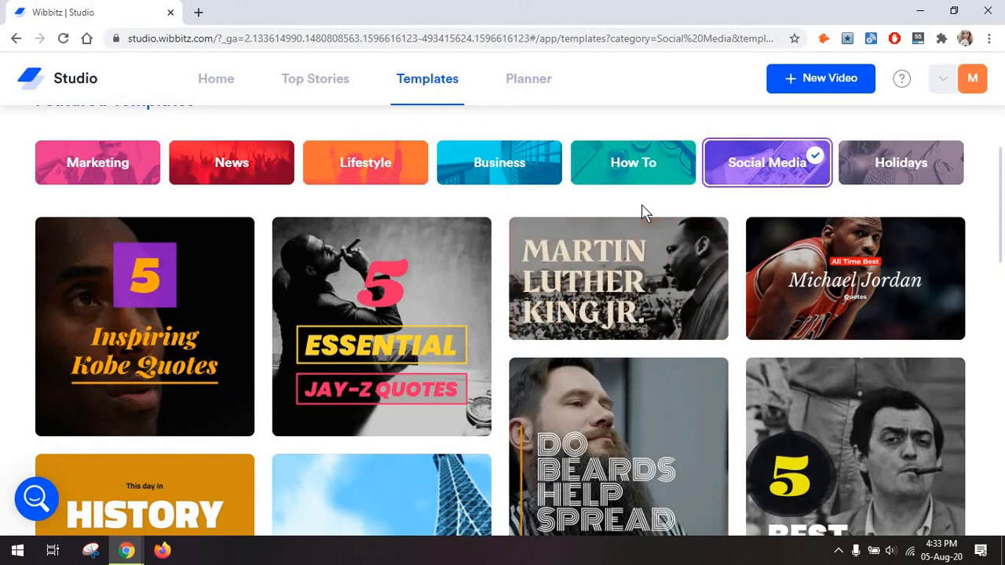
{"action": "mouse_move", "coordinate": [393, 297]}
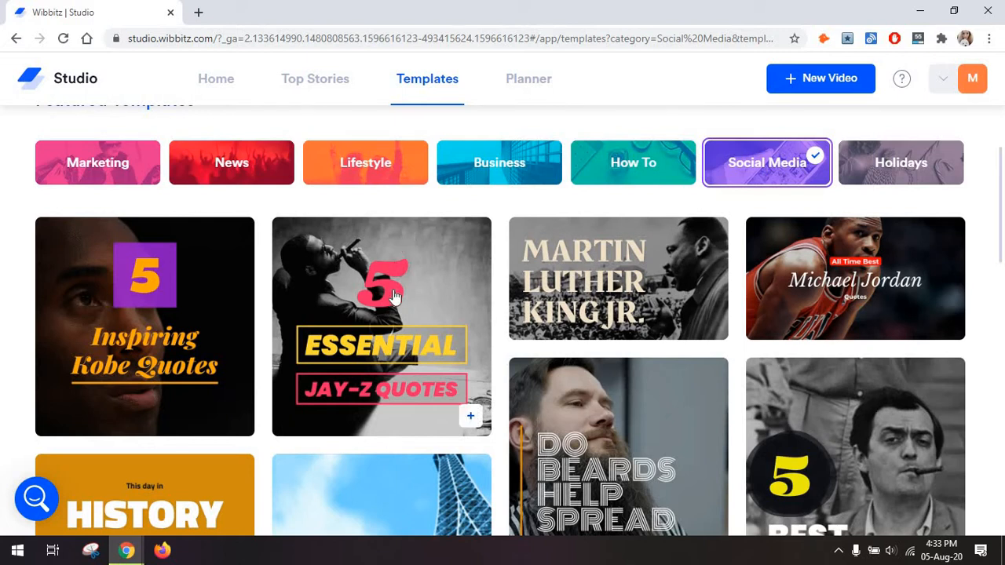
{"action": "scroll", "scroll_direction": "down", "scroll_amount": 3}
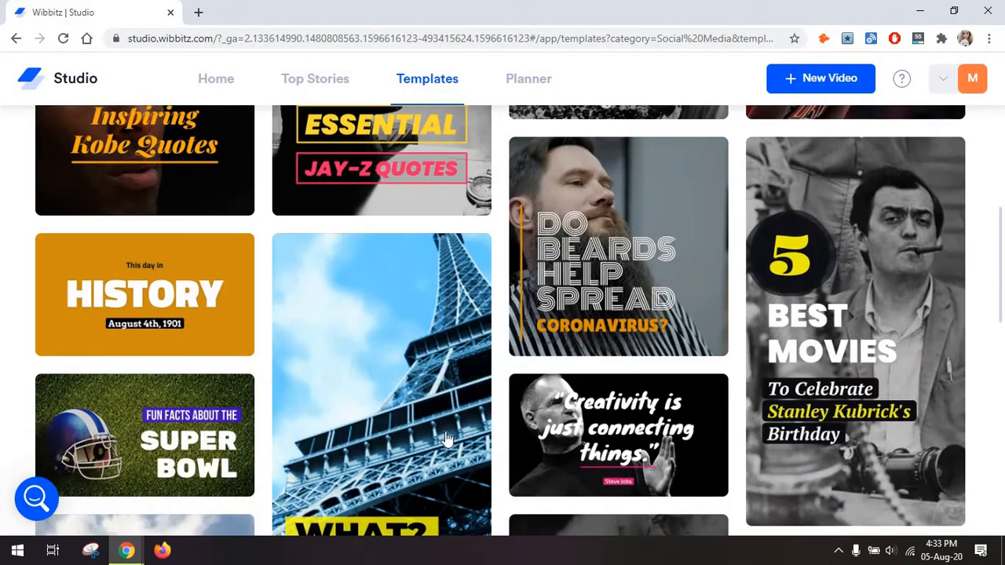
{"action": "scroll", "scroll_direction": "up", "scroll_amount": 3}
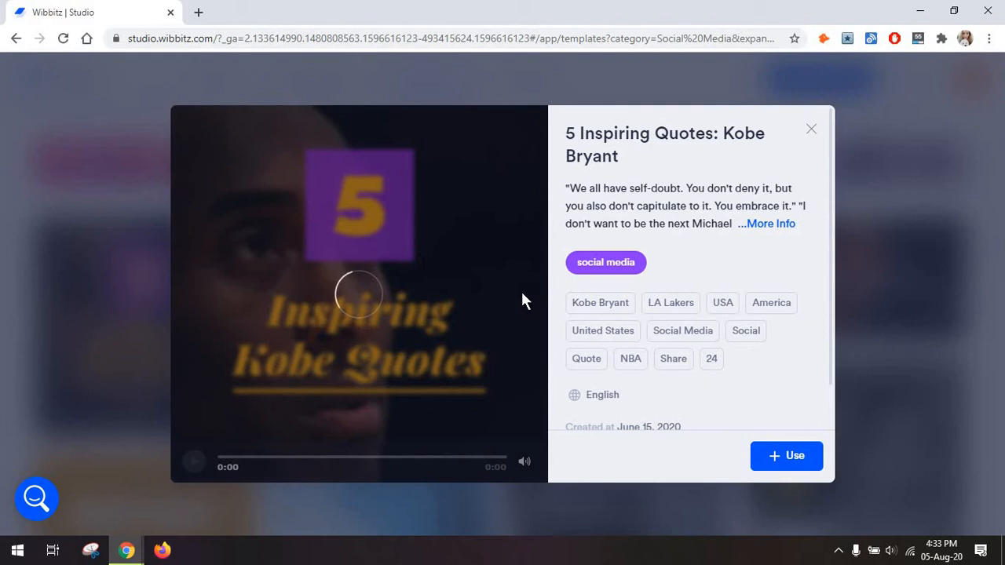
- Use the 5 Inspiring Quotes: Kobe Bryant template and scroll its 53.3-second storyboard
{"action": "left_click", "coordinate": [786, 456]}
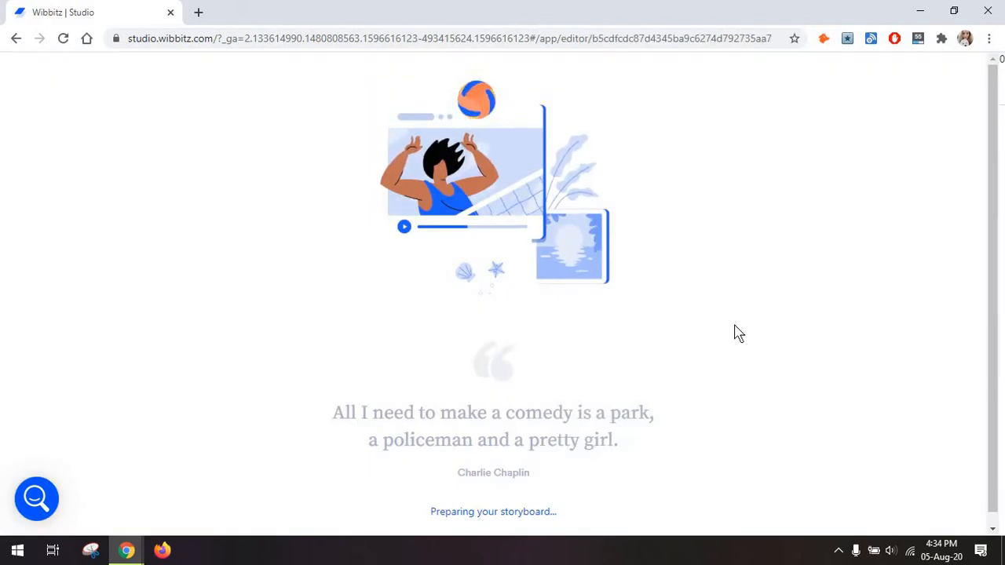
{"action": "mouse_move", "coordinate": [578, 479]}
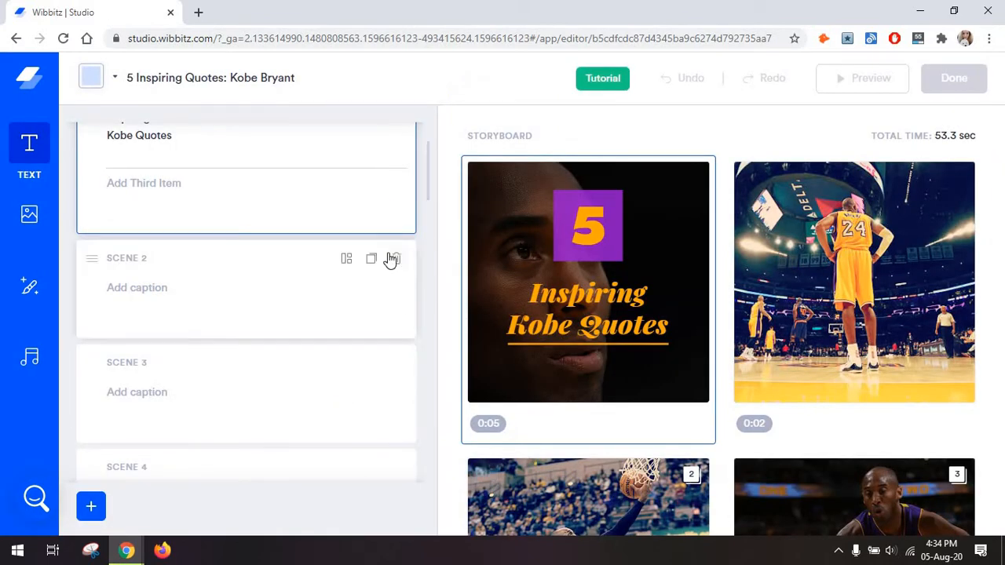
{"action": "scroll", "scroll_direction": "down", "scroll_amount": 3}
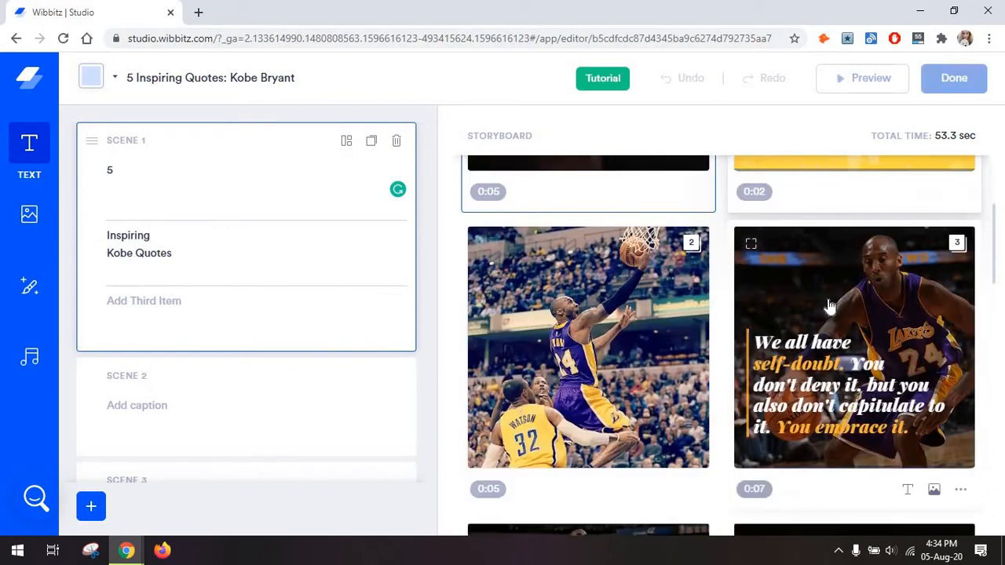
{"action": "scroll", "scroll_direction": "down", "scroll_amount": 3}
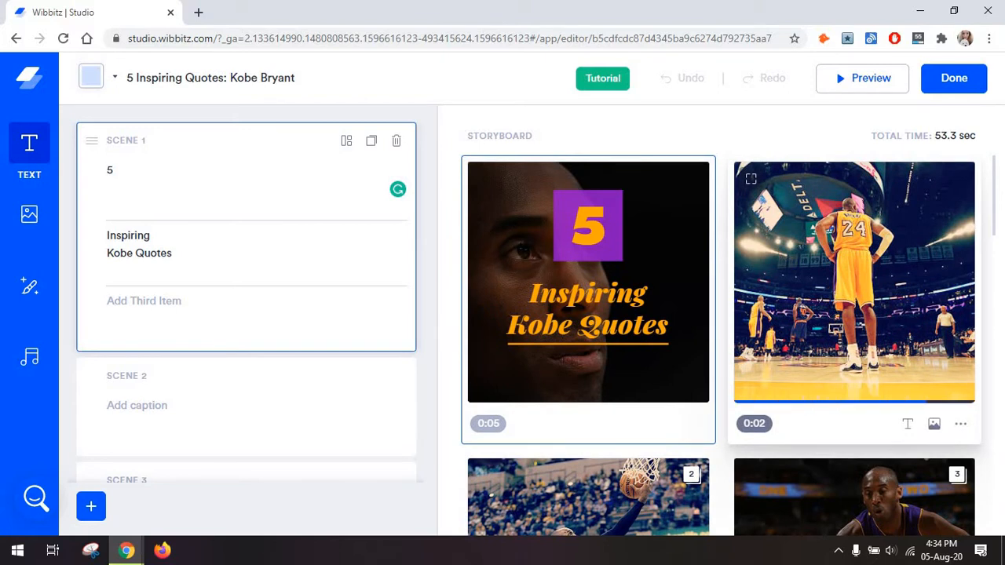
{"action": "mouse_move", "coordinate": [830, 295]}
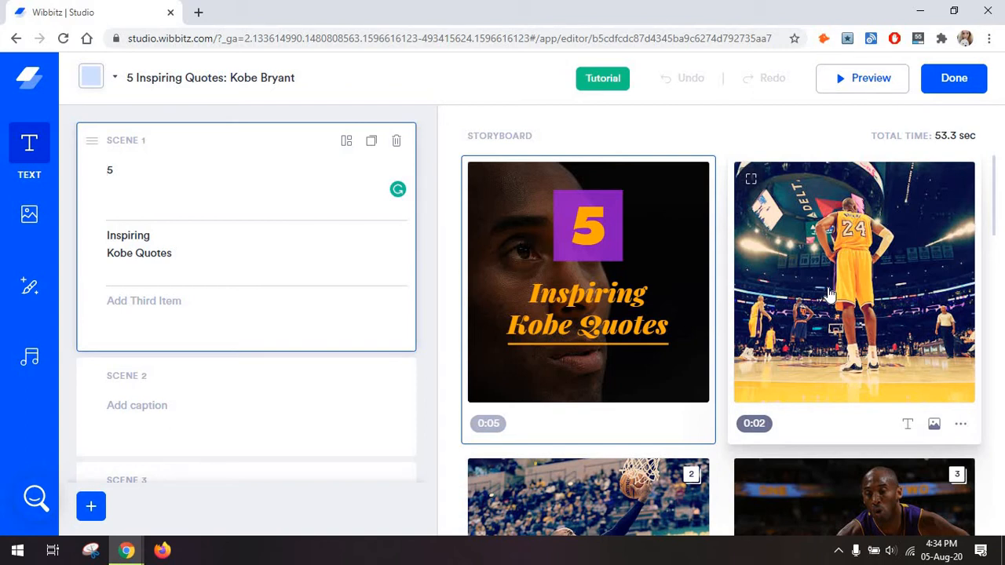
{"action": "mouse_move", "coordinate": [840, 235]}
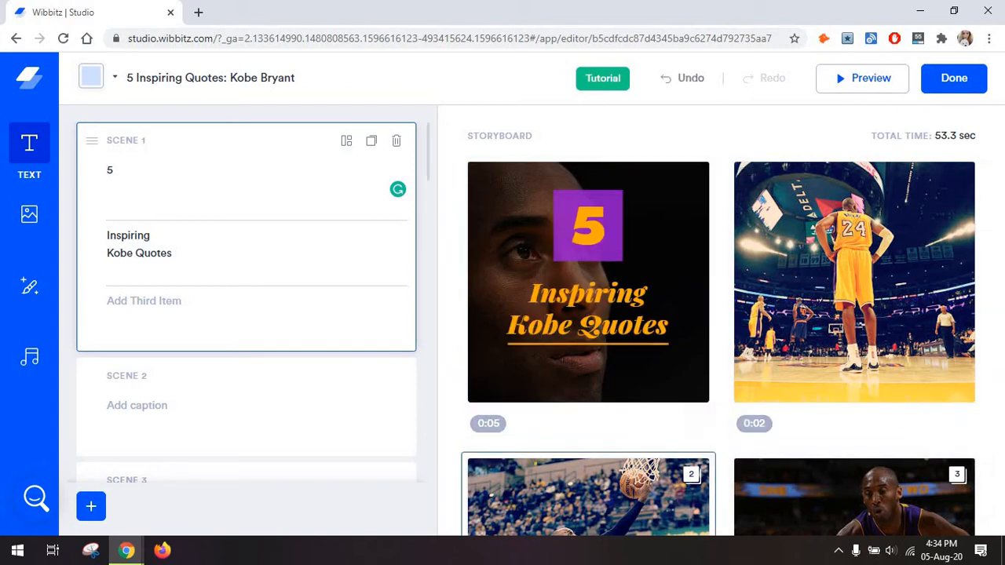
{"action": "mouse_move", "coordinate": [560, 378]}
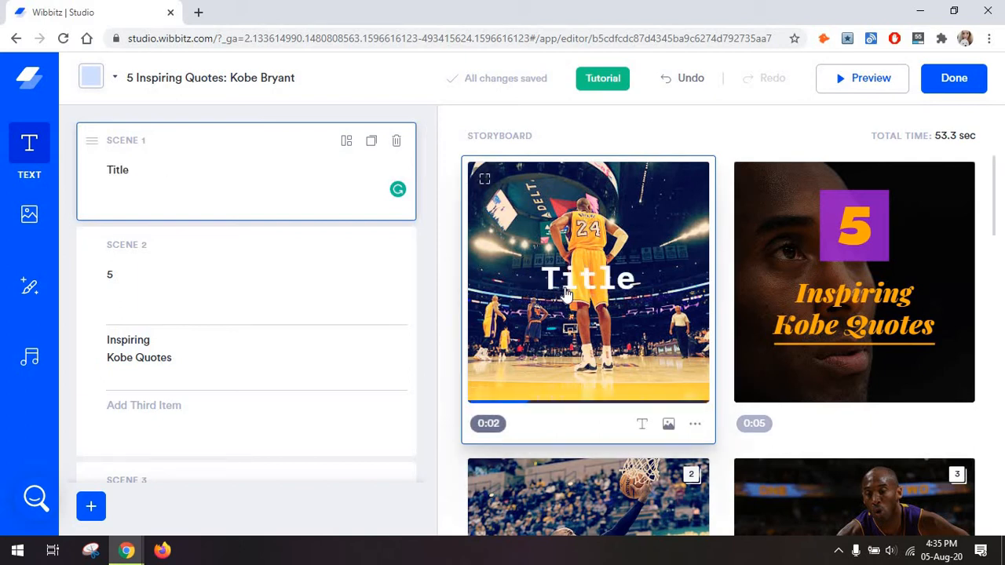
{"action": "mouse_move", "coordinate": [347, 140]}
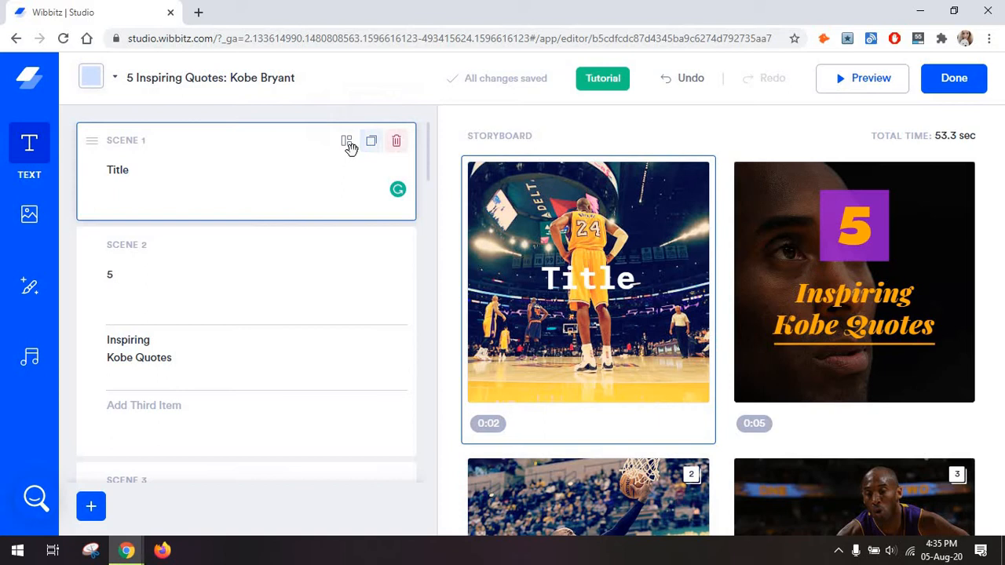
{"action": "mouse_move", "coordinate": [347, 141]}
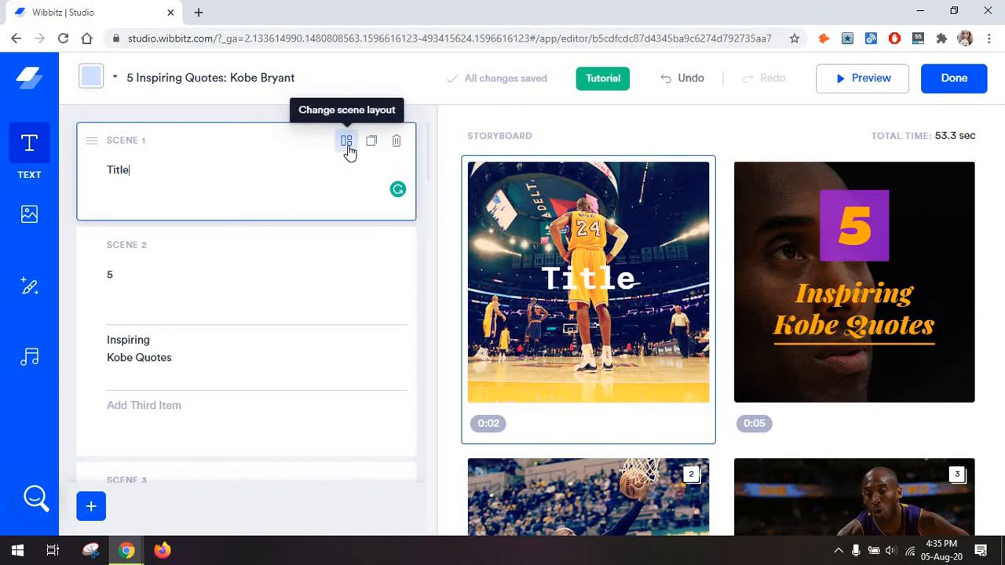
- Try Caption, Subtitle, Meme and Cover layouts, apply Cover to all scenes, then pick Subtitle
{"action": "left_click", "coordinate": [347, 141]}
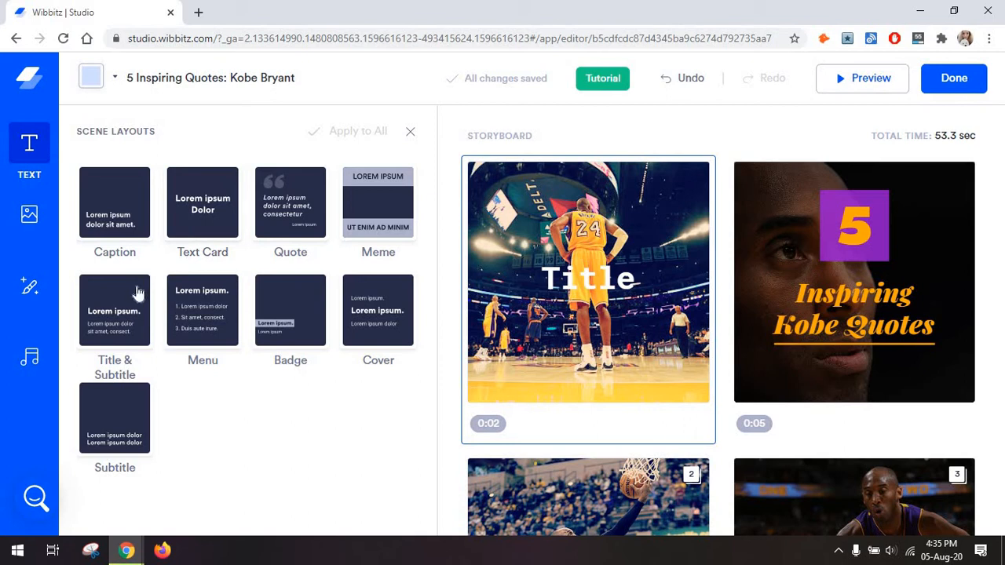
{"action": "mouse_move", "coordinate": [125, 217]}
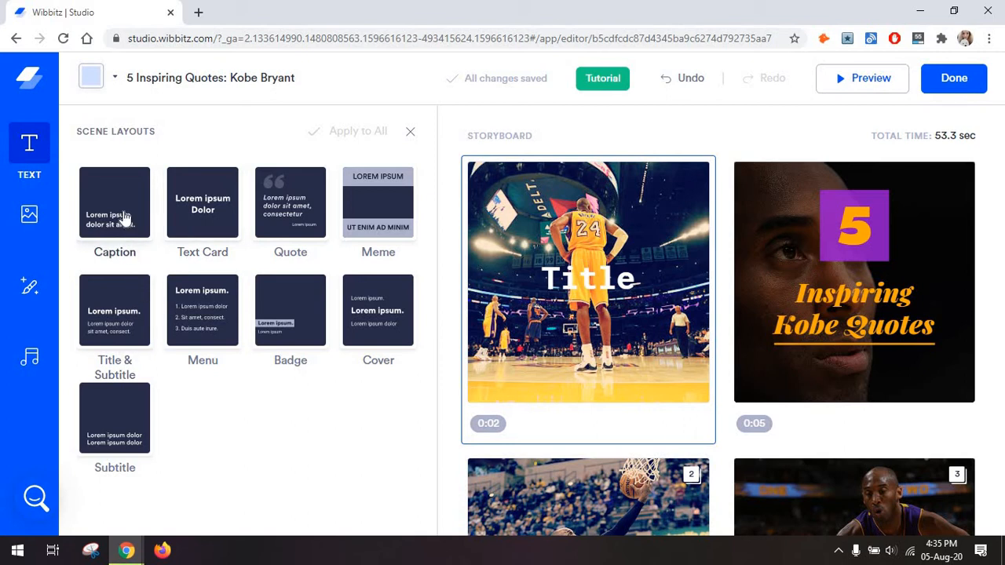
{"action": "left_click", "coordinate": [114, 203]}
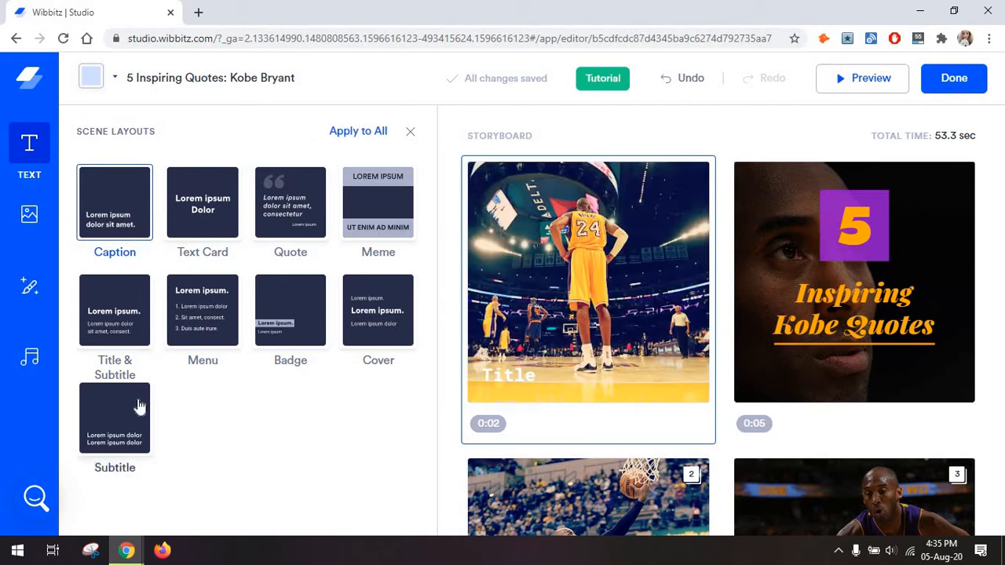
{"action": "left_click", "coordinate": [115, 418]}
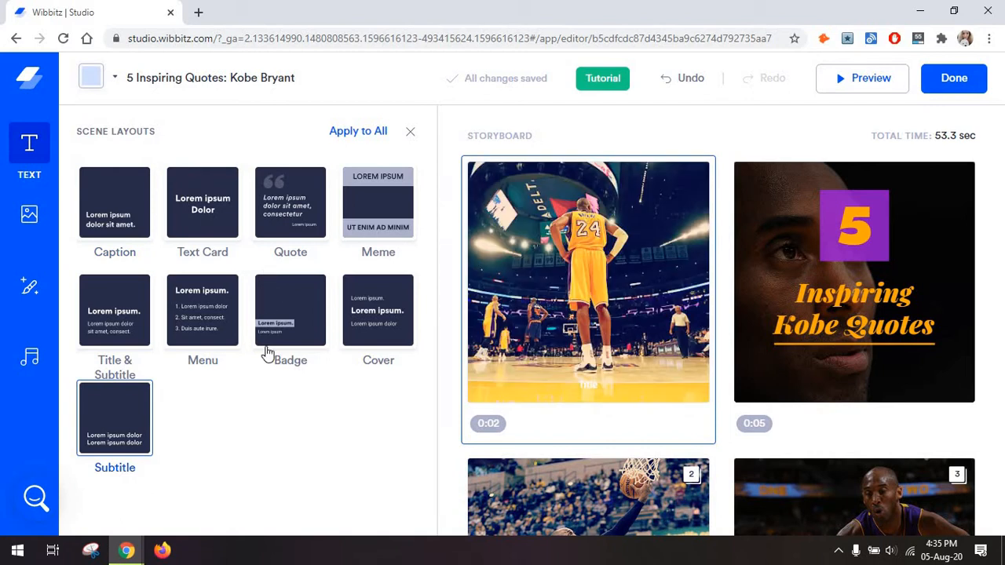
{"action": "mouse_move", "coordinate": [385, 214]}
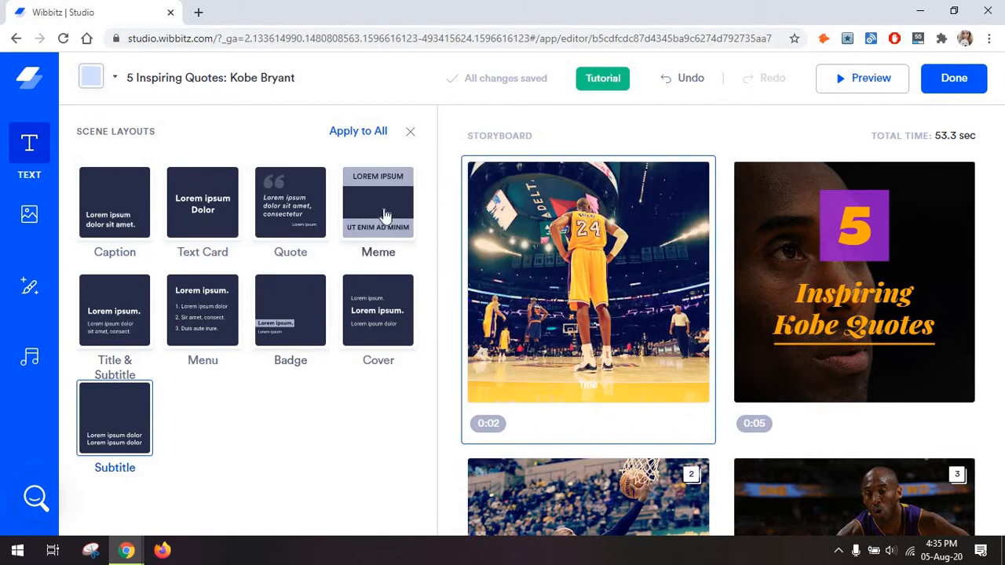
{"action": "left_click", "coordinate": [378, 203]}
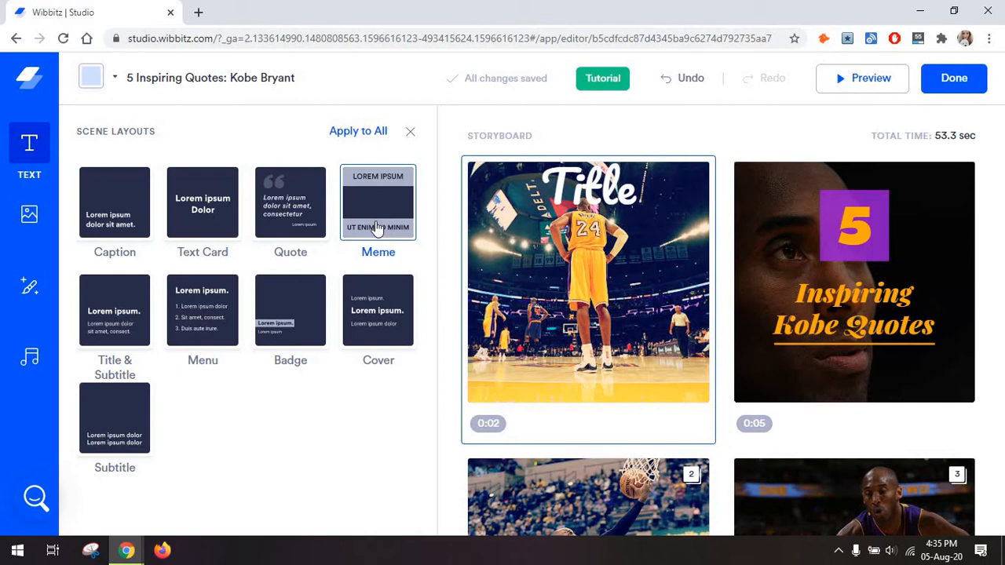
{"action": "left_click", "coordinate": [377, 308]}
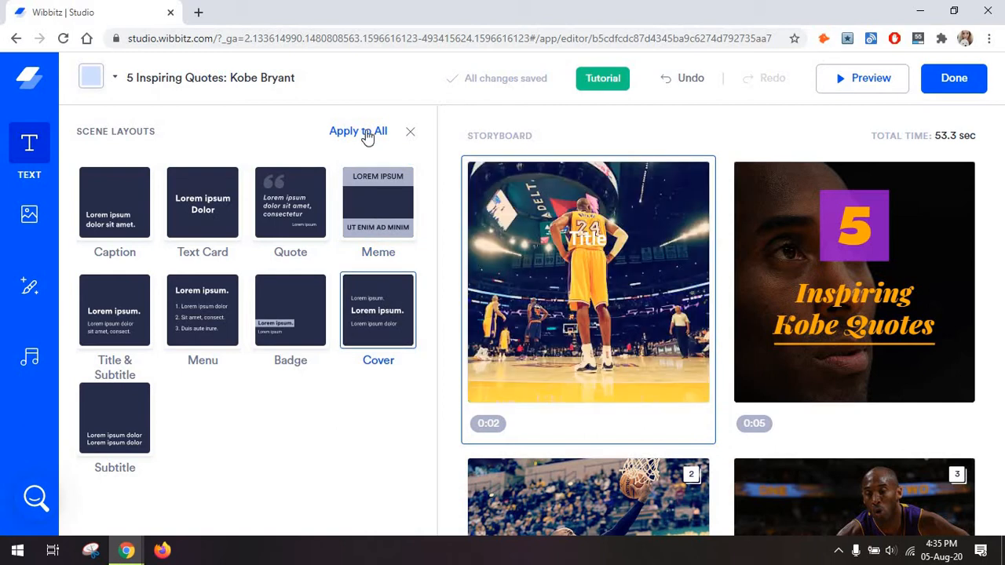
{"action": "mouse_move", "coordinate": [331, 267]}
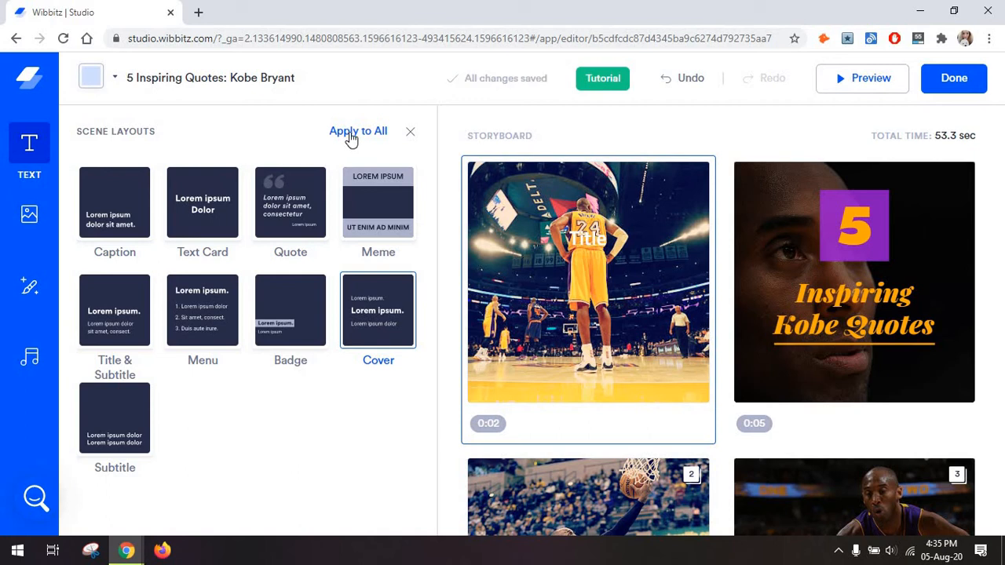
{"action": "left_click", "coordinate": [358, 130]}
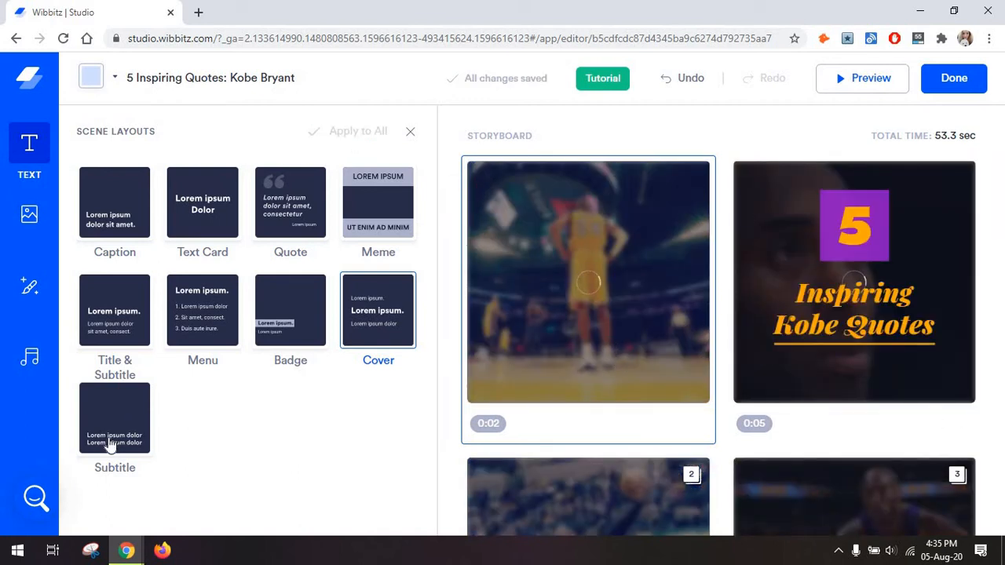
{"action": "left_click", "coordinate": [114, 418]}
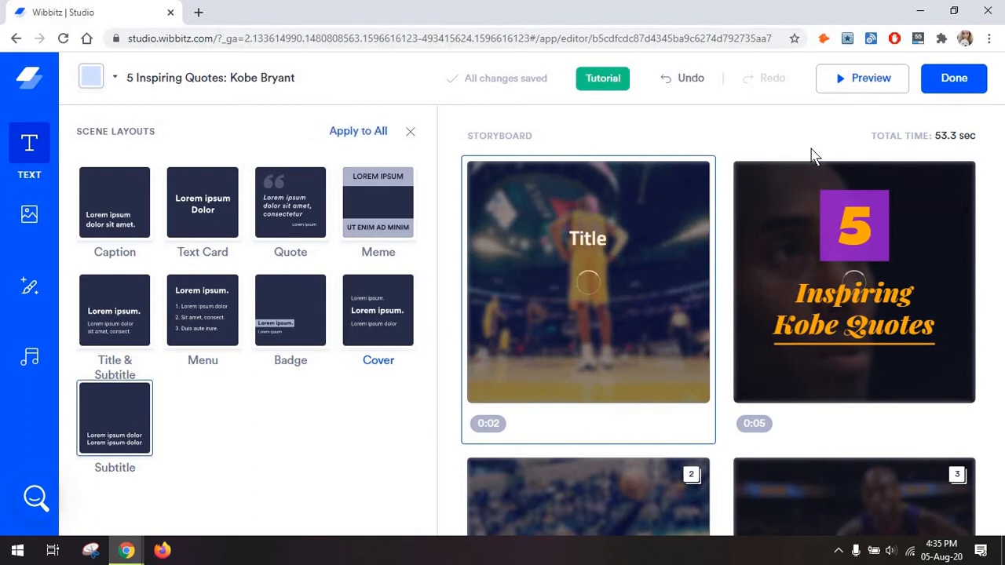
- Undo the layout change and add lower meme text lines to scene 1, ending with 'fgfg'
{"action": "left_click", "coordinate": [588, 281]}
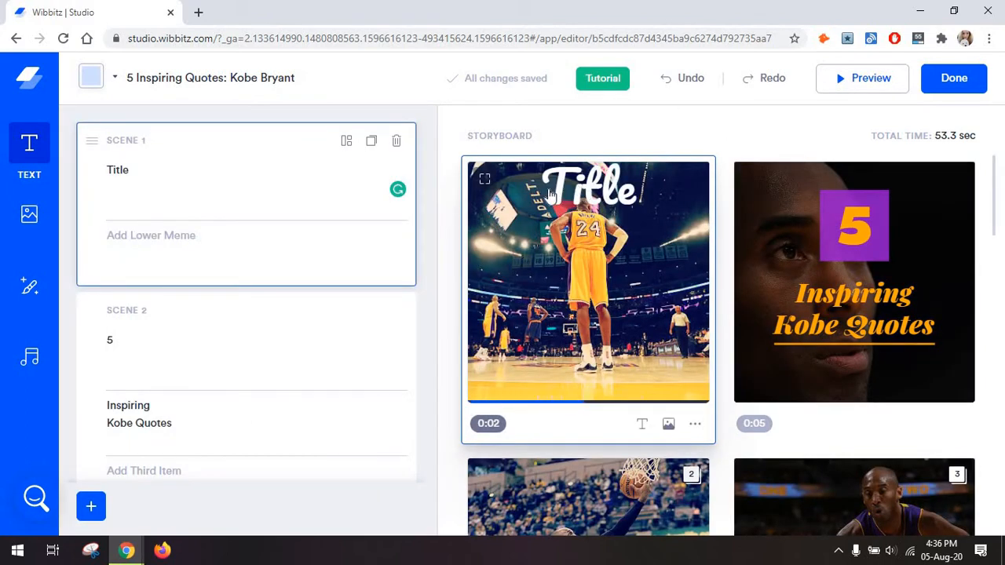
{"action": "mouse_move", "coordinate": [427, 195]}
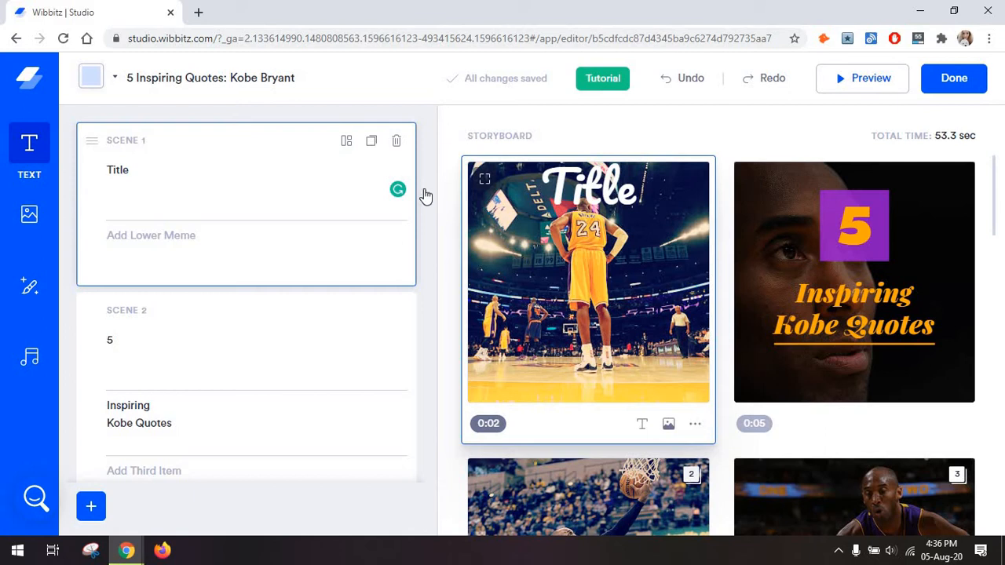
{"action": "left_click", "coordinate": [151, 235]}
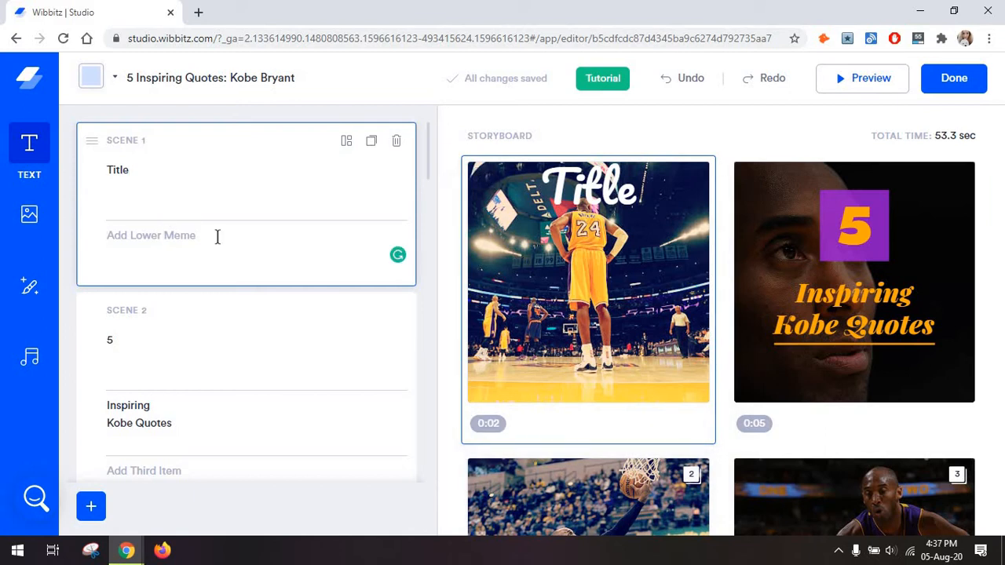
{"action": "left_click", "coordinate": [151, 234]}
{"action": "type", "text": "Text"}
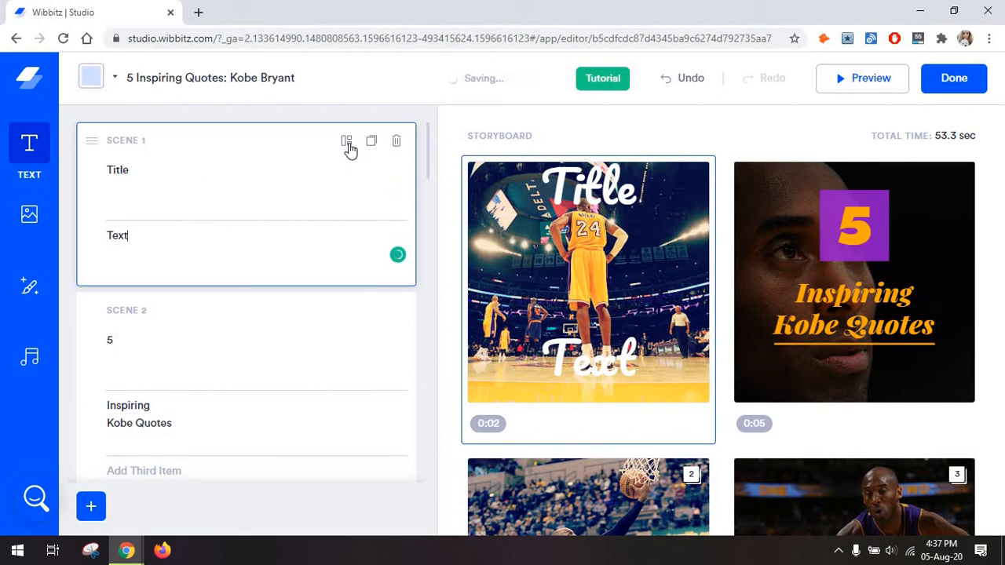
{"action": "left_click", "coordinate": [347, 141]}
{"action": "type", "text": "drdr"}
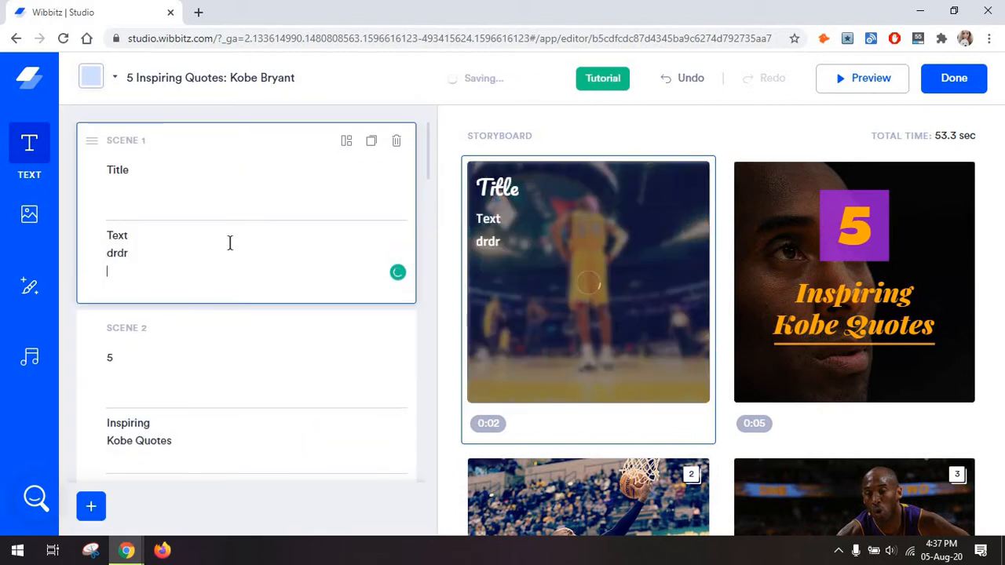
{"action": "type", "text": "fgfg"}
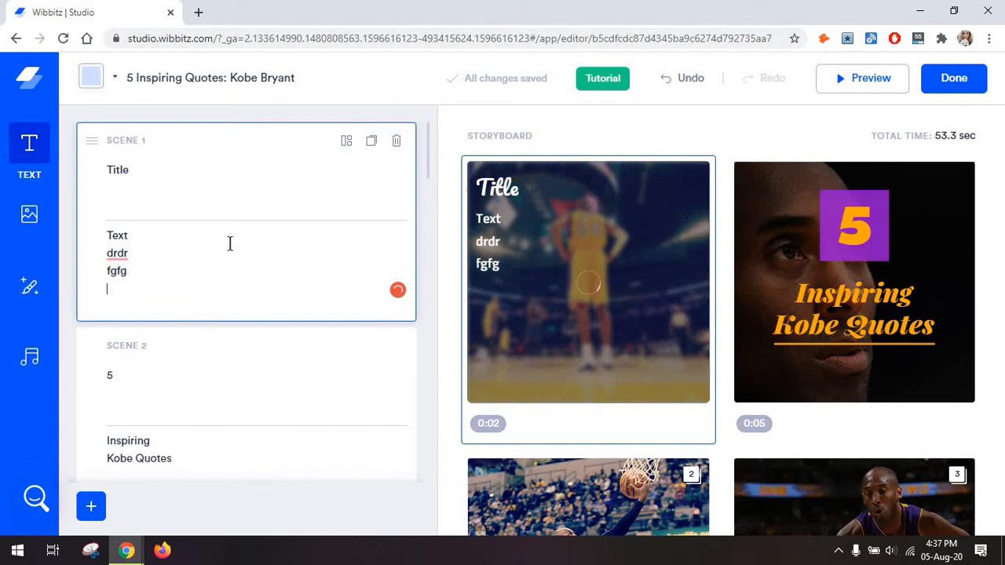
- Duplicate scene 1 into a new scene 2 and select it, totalling 55.8 seconds
{"action": "left_click", "coordinate": [372, 141]}
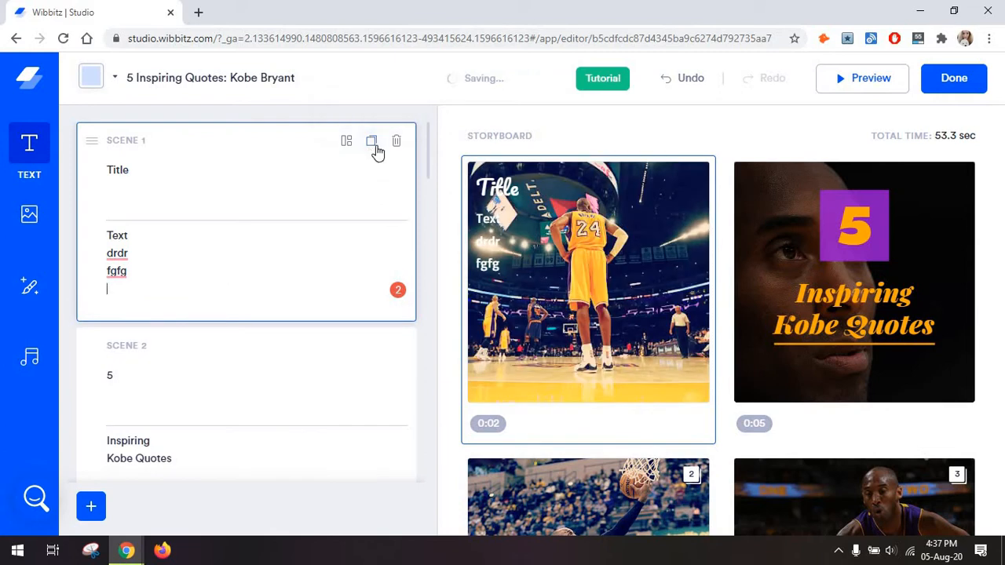
{"action": "mouse_move", "coordinate": [372, 142]}
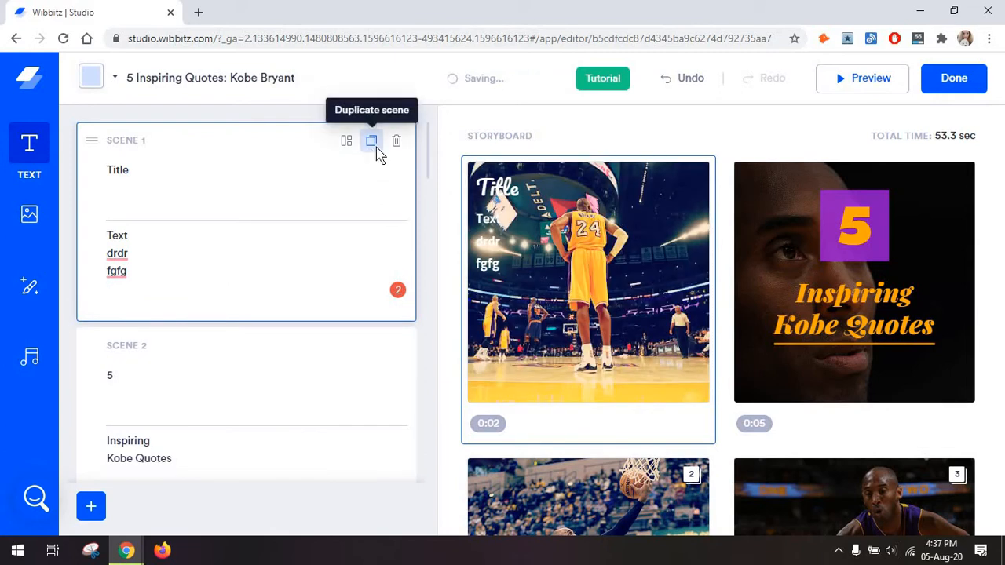
{"action": "left_click", "coordinate": [371, 140]}
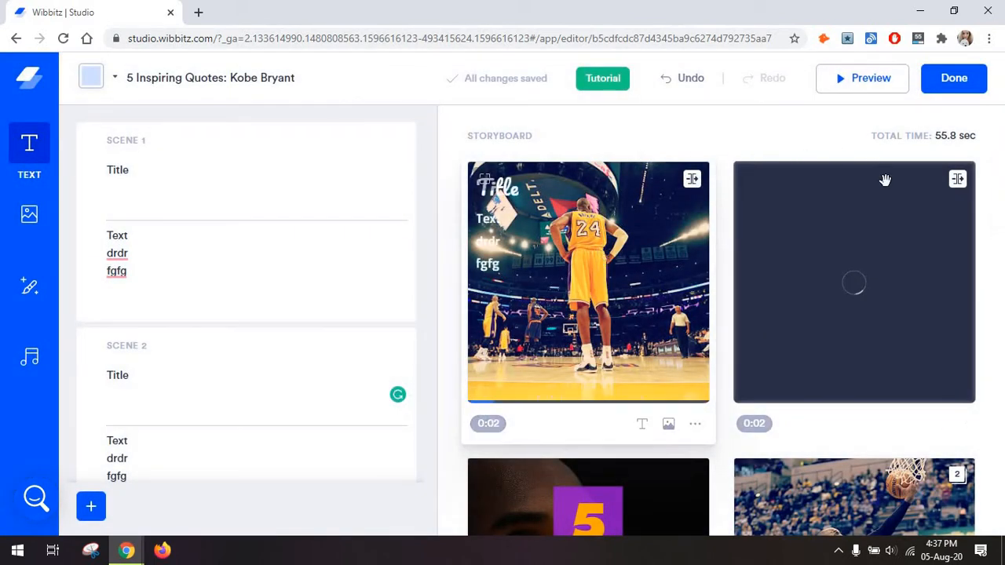
{"action": "mouse_move", "coordinate": [883, 227]}
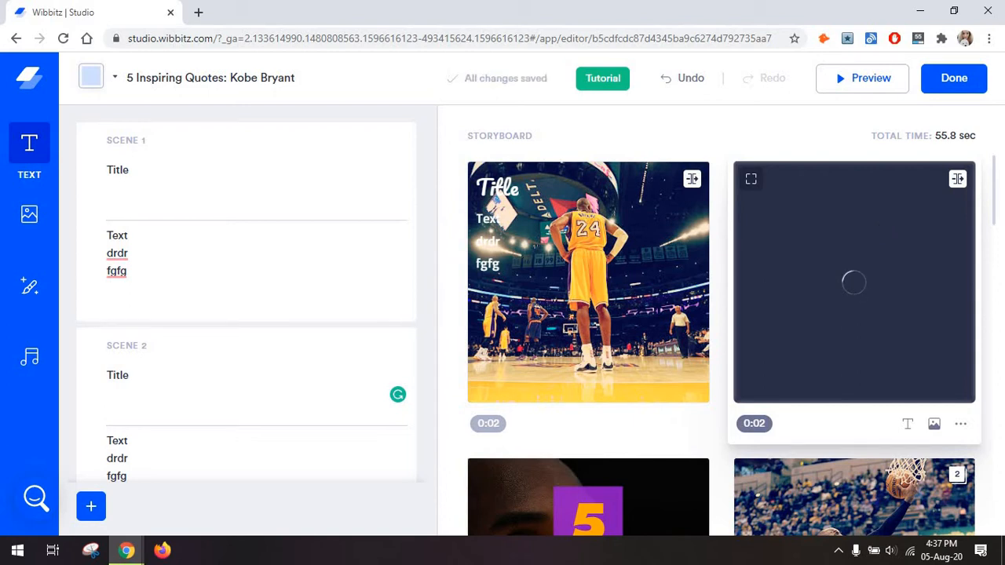
{"action": "mouse_move", "coordinate": [609, 285]}
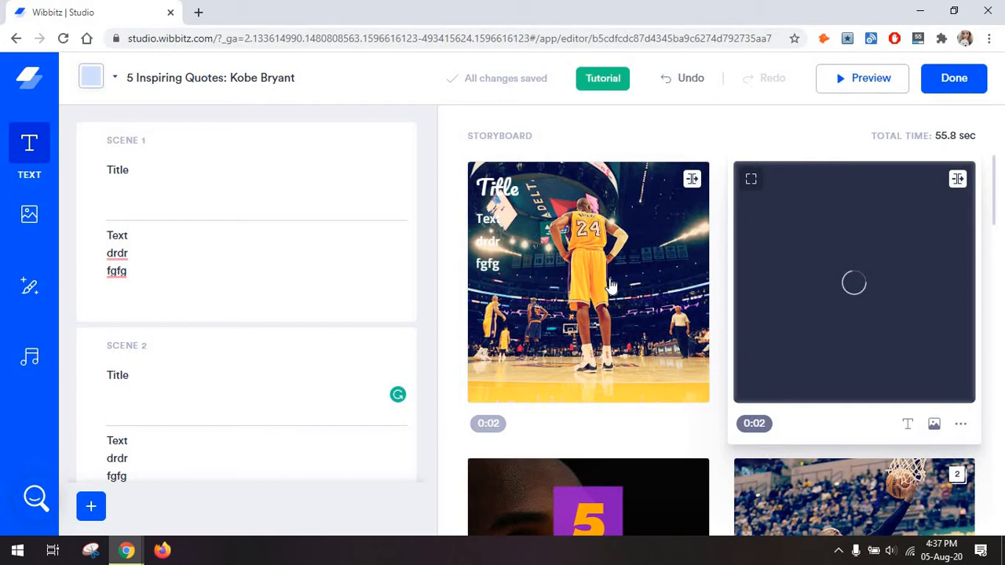
{"action": "left_click", "coordinate": [588, 283]}
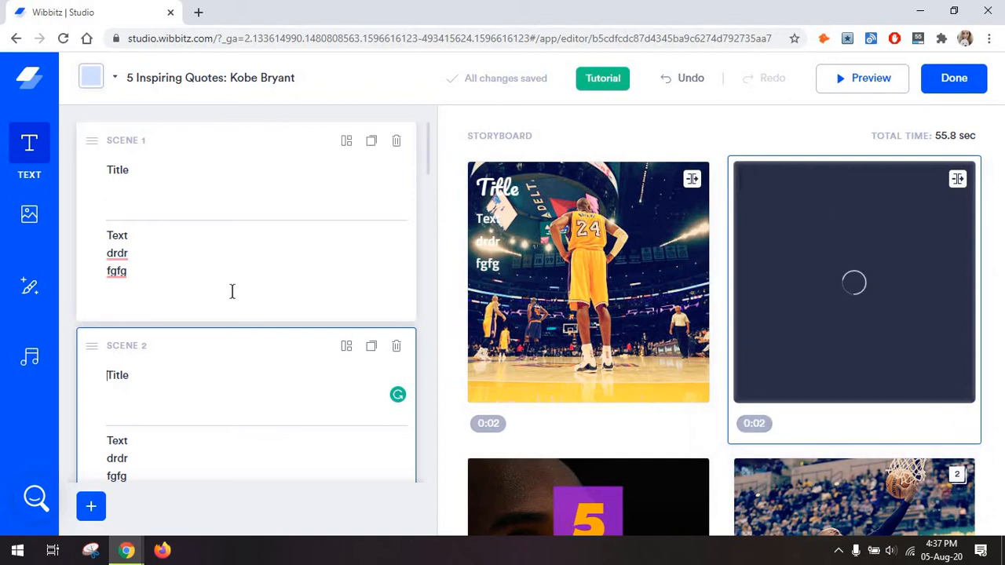
{"action": "mouse_move", "coordinate": [278, 324]}
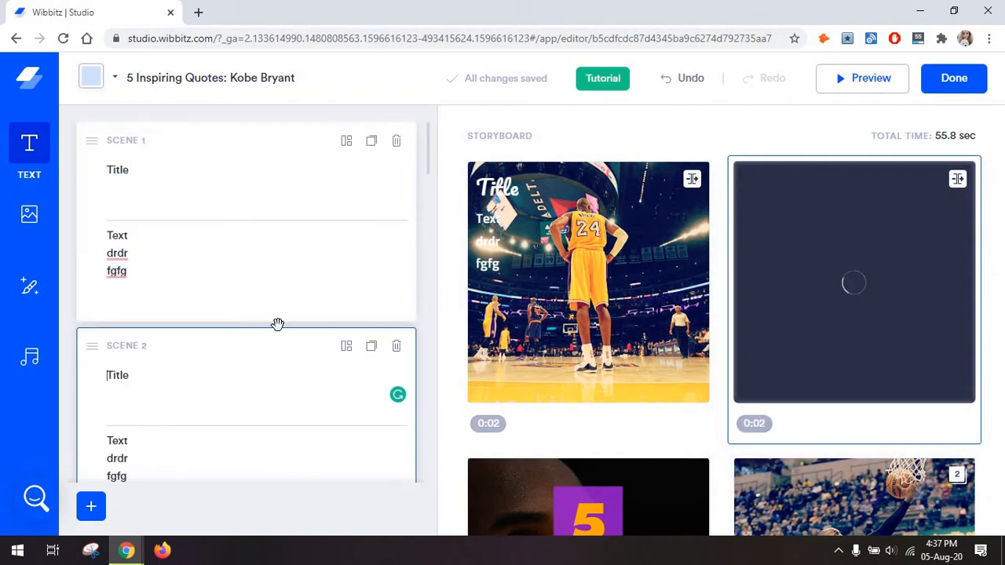
{"action": "scroll", "scroll_direction": "down", "scroll_amount": 3}
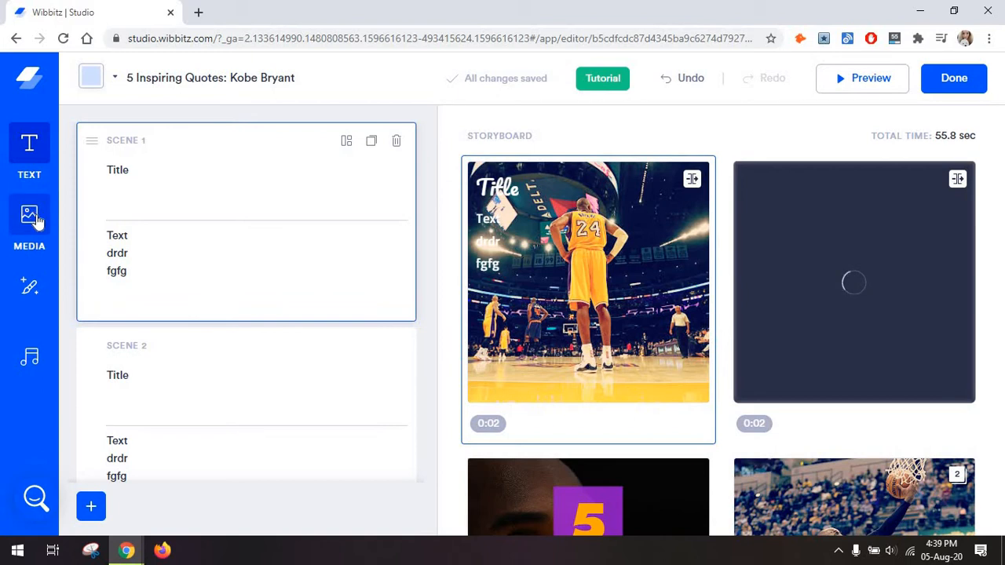
- Put the library's waterfall clip on scene 1, then view the My Media and Project tabs
{"action": "left_click", "coordinate": [29, 219]}
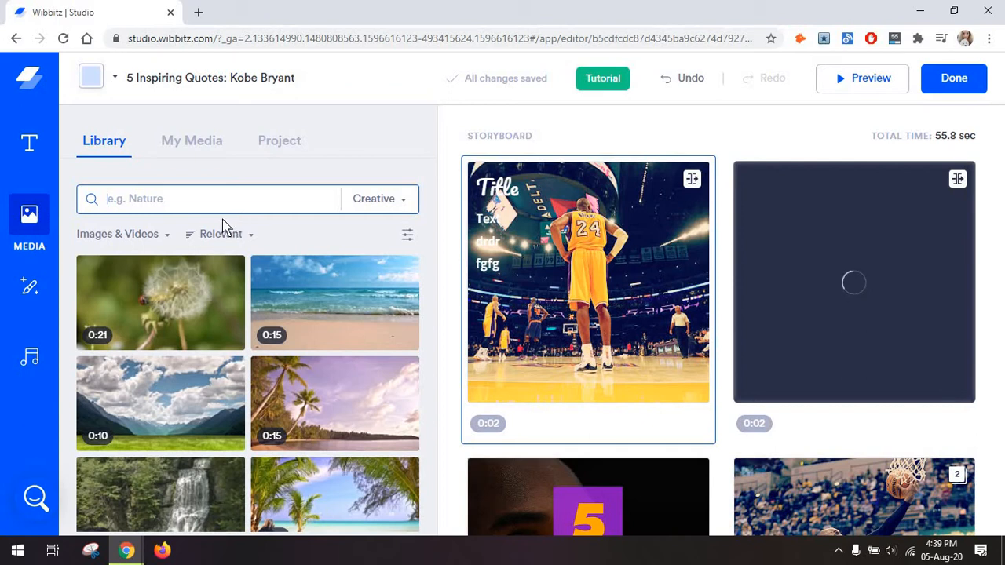
{"action": "scroll", "scroll_direction": "down", "scroll_amount": 3}
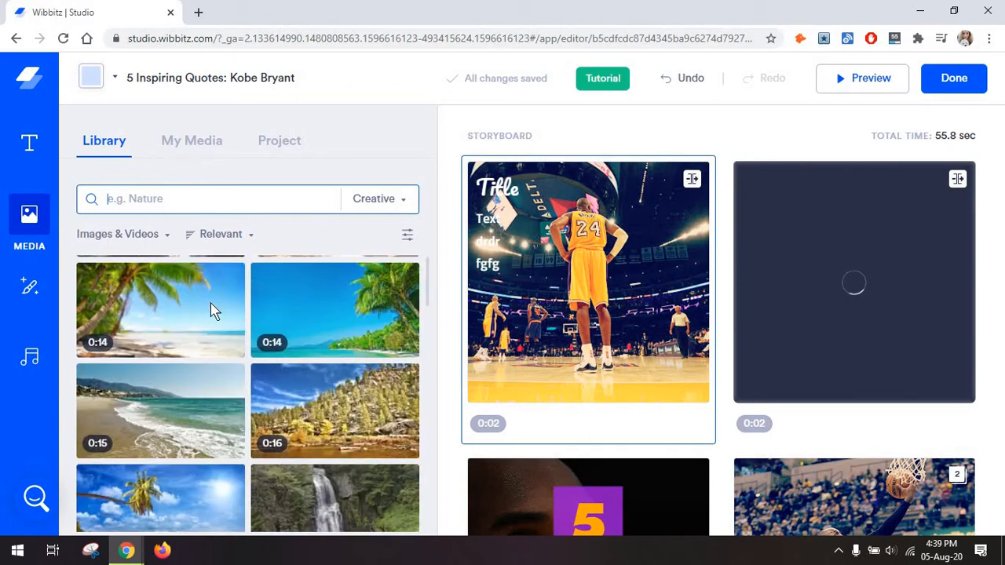
{"action": "scroll", "scroll_direction": "down", "scroll_amount": 3}
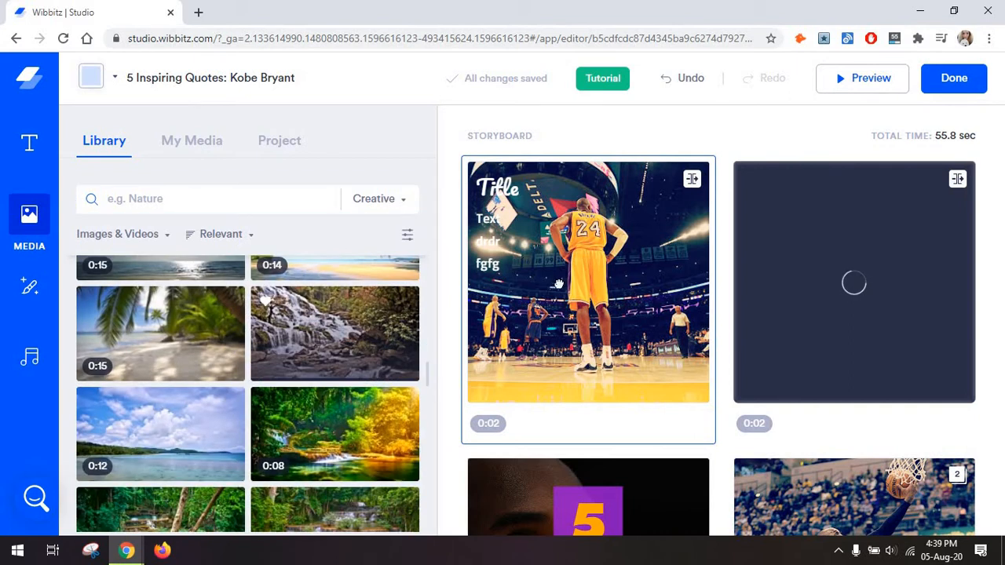
{"action": "left_click", "coordinate": [192, 140]}
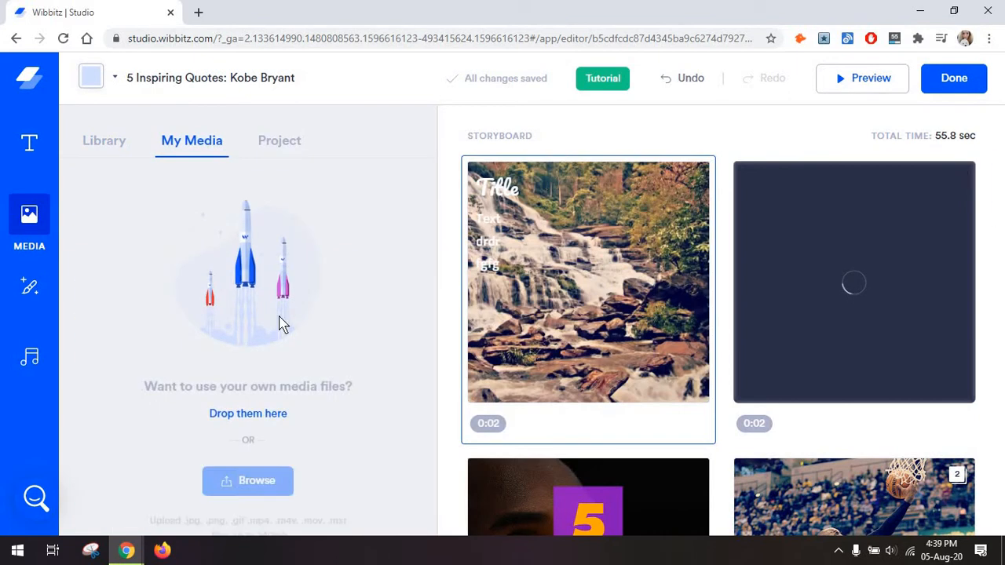
{"action": "left_click", "coordinate": [279, 141]}
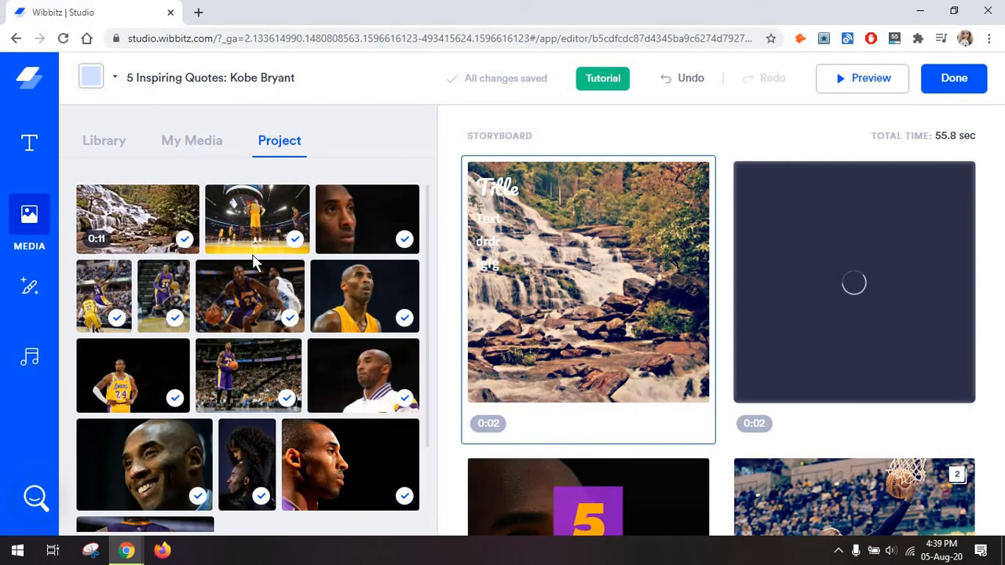
{"action": "mouse_move", "coordinate": [273, 395]}
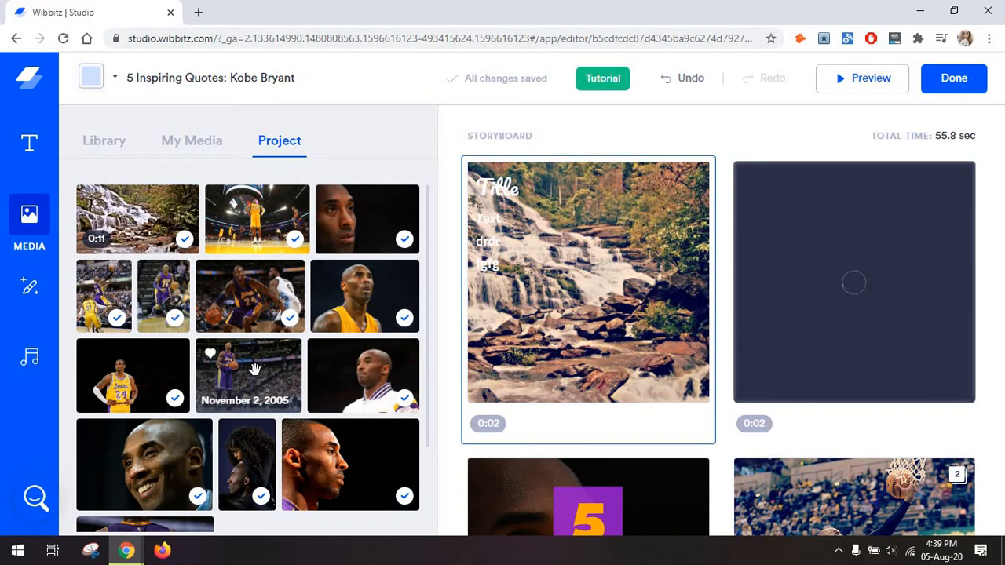
{"action": "mouse_move", "coordinate": [29, 291]}
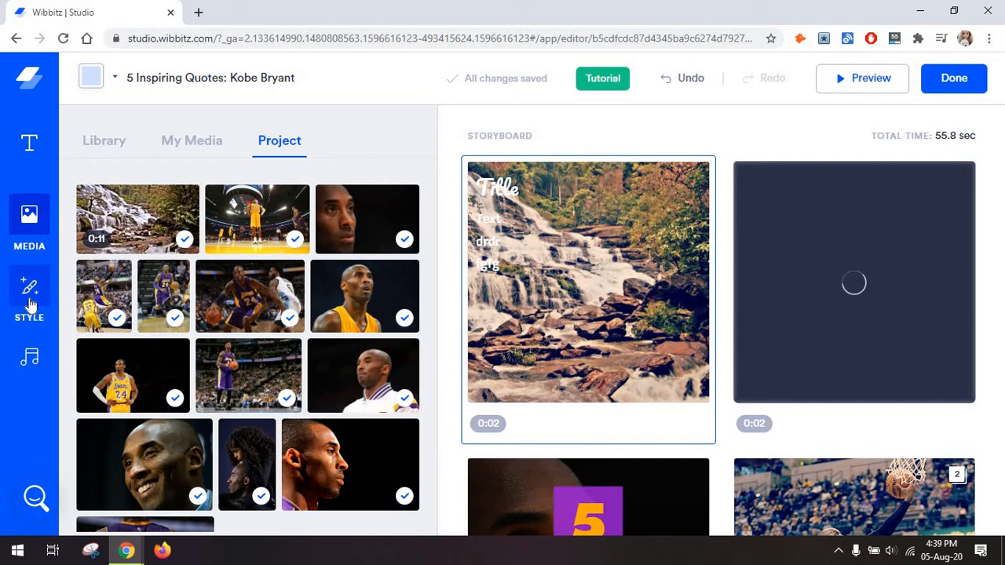
- Choose Baloo Regular as primary font, try Typewriter, then apply the Plate text style
{"action": "left_click", "coordinate": [29, 285]}
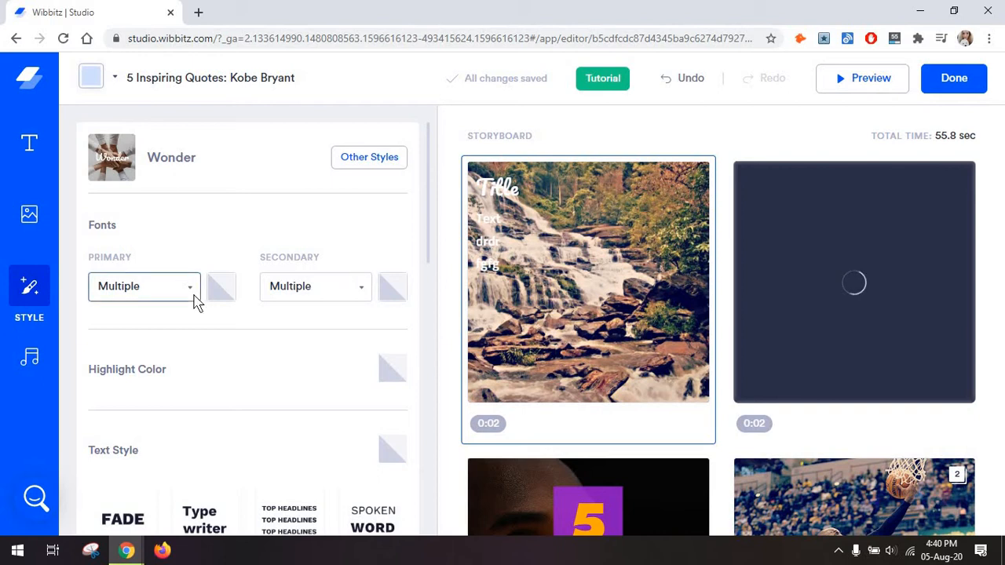
{"action": "left_click", "coordinate": [144, 287]}
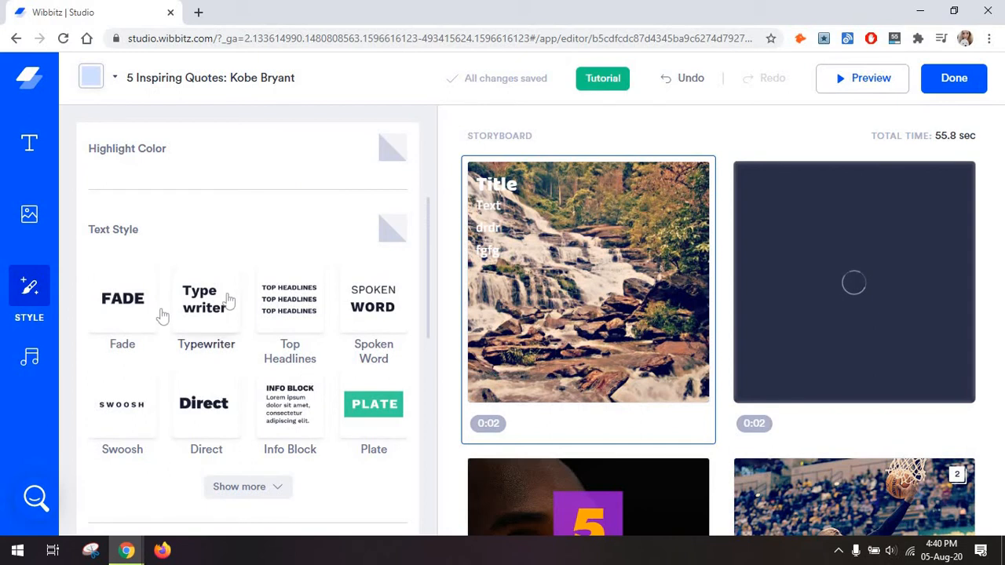
{"action": "left_click", "coordinate": [206, 298]}
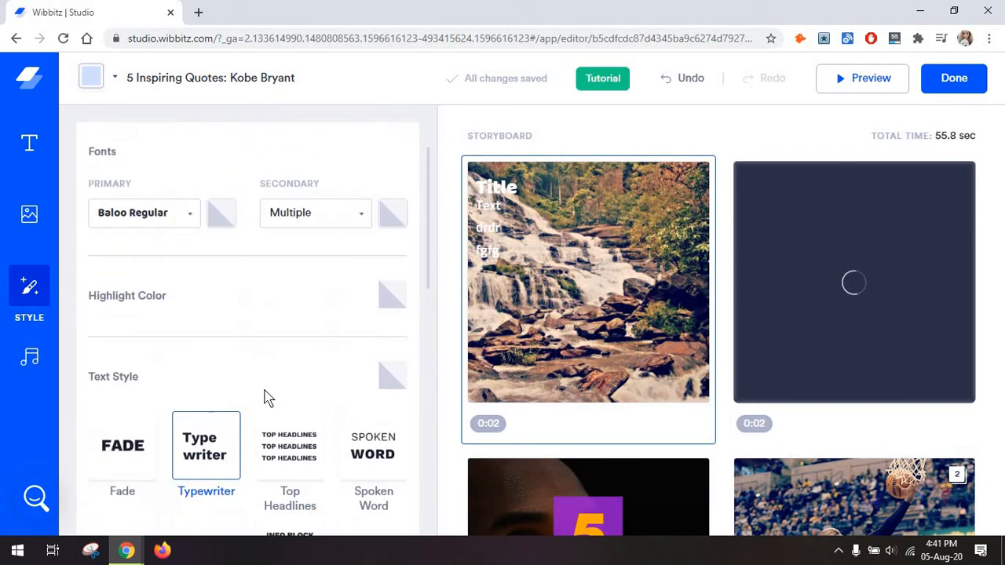
{"action": "scroll", "scroll_direction": "down", "scroll_amount": 3}
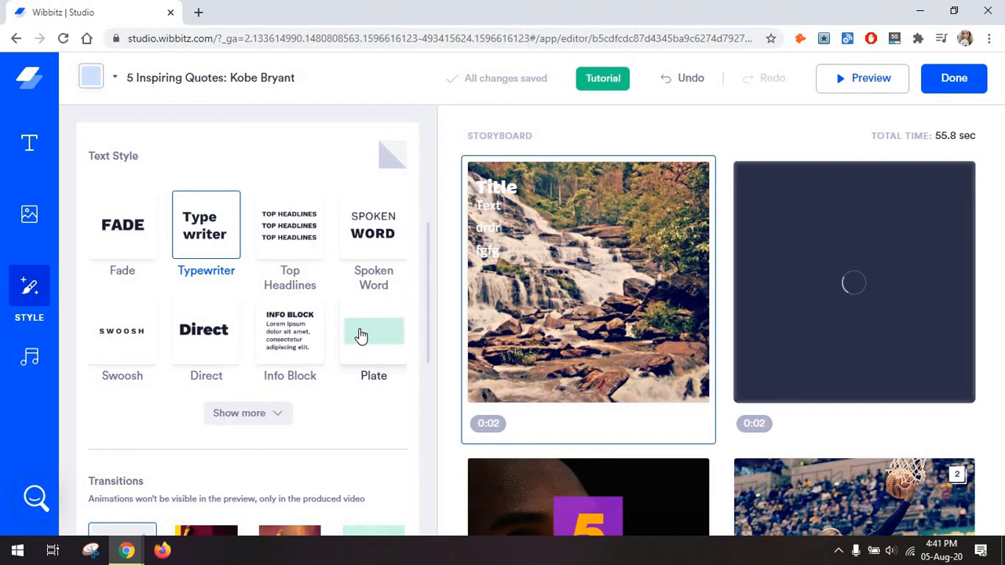
{"action": "left_click", "coordinate": [373, 330]}
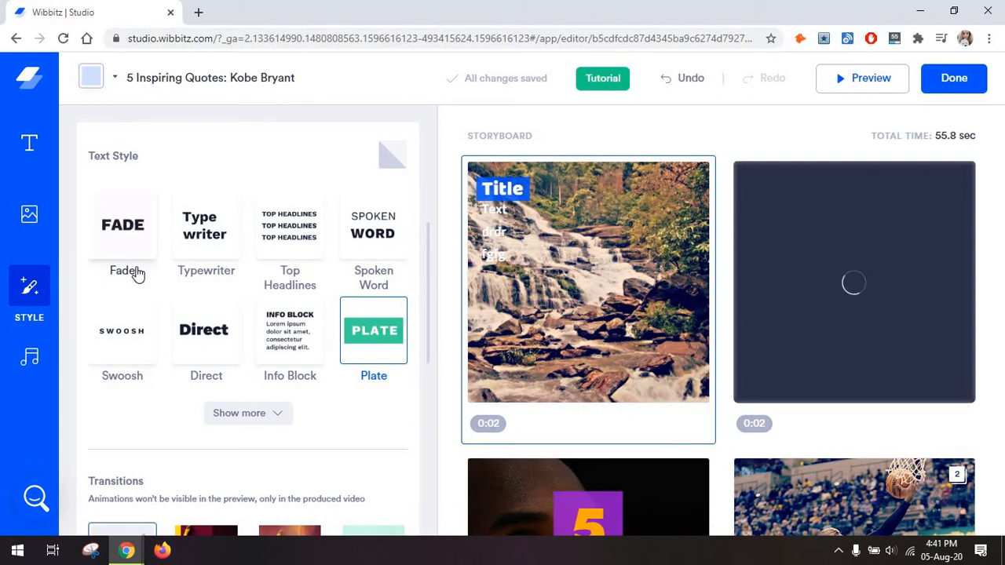
{"action": "scroll", "scroll_direction": "down", "scroll_amount": 3}
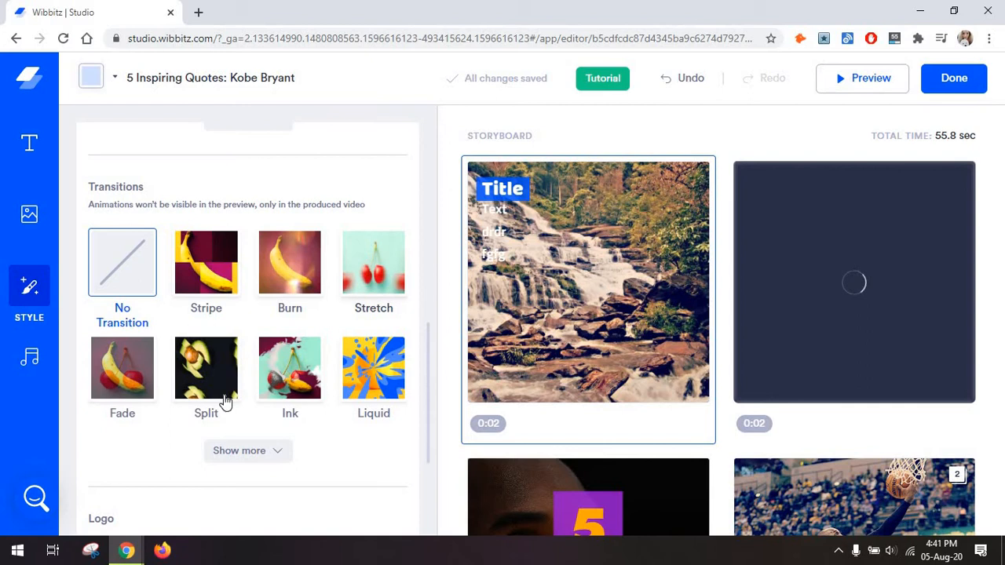
{"action": "scroll", "scroll_direction": "down", "scroll_amount": 3}
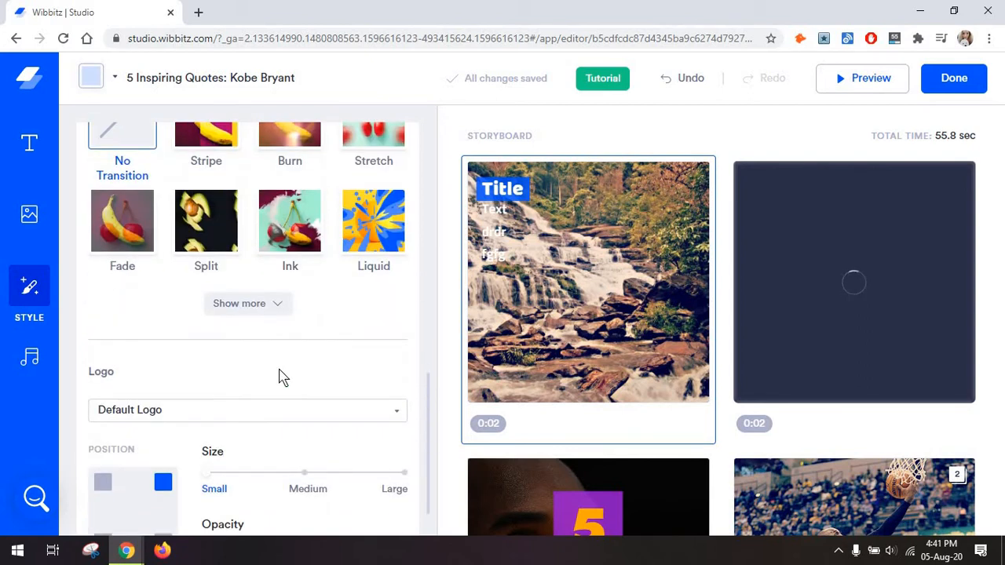
{"action": "scroll", "scroll_direction": "down", "scroll_amount": 3}
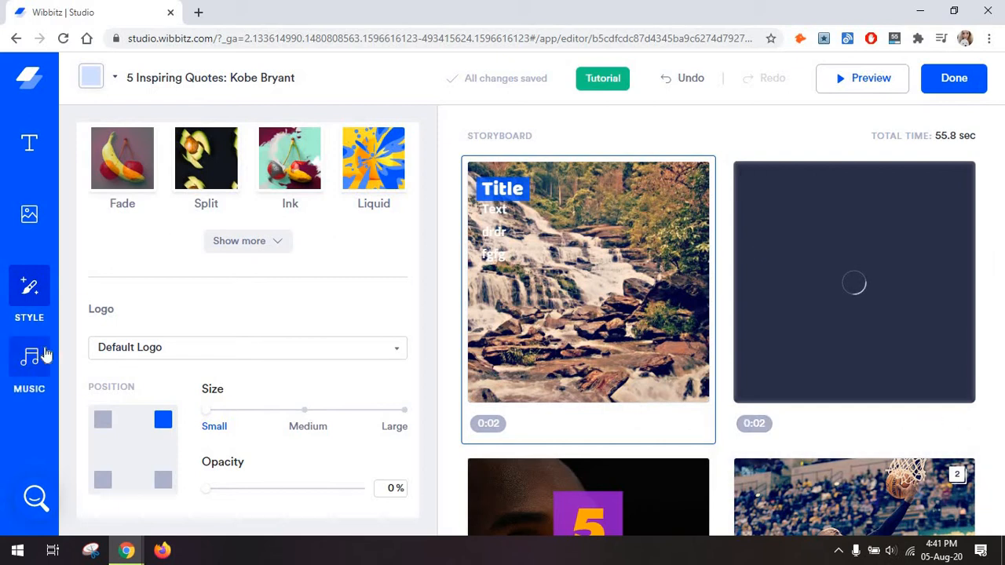
- Open the Music library and scroll through tracks, with Wood Wonders as the soundtrack
{"action": "left_click", "coordinate": [29, 357]}
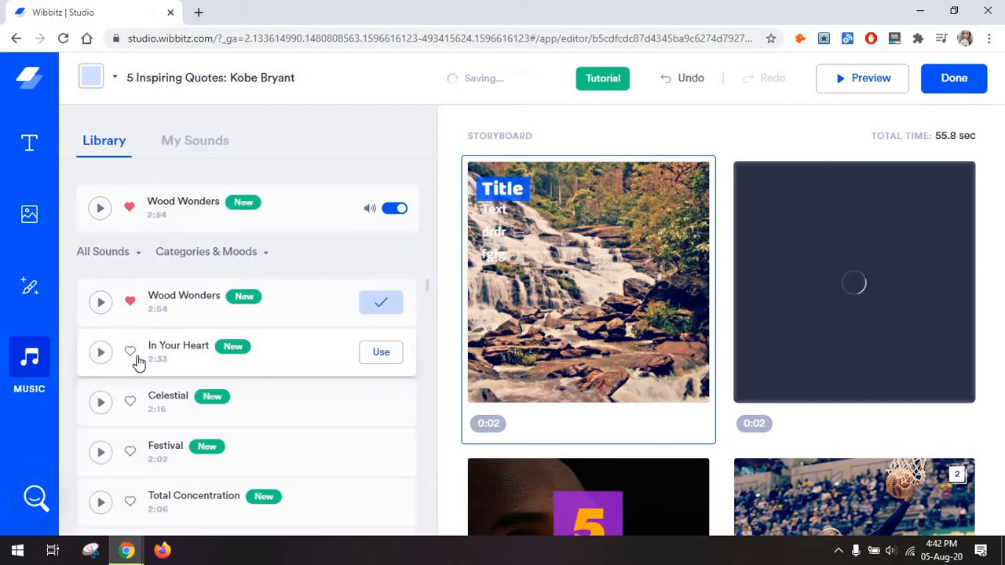
{"action": "scroll", "scroll_direction": "down", "scroll_amount": 3}
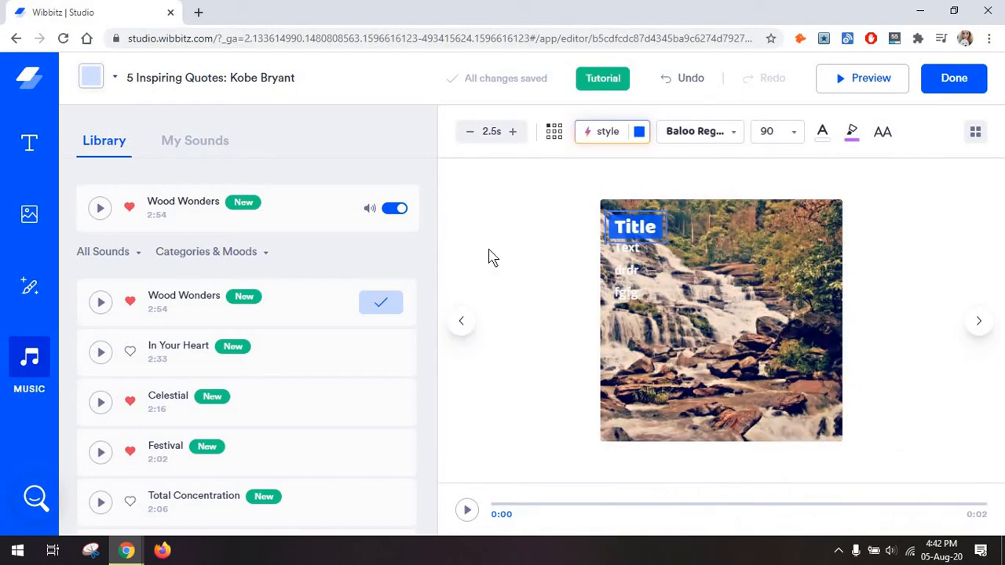
{"action": "mouse_move", "coordinate": [679, 301]}
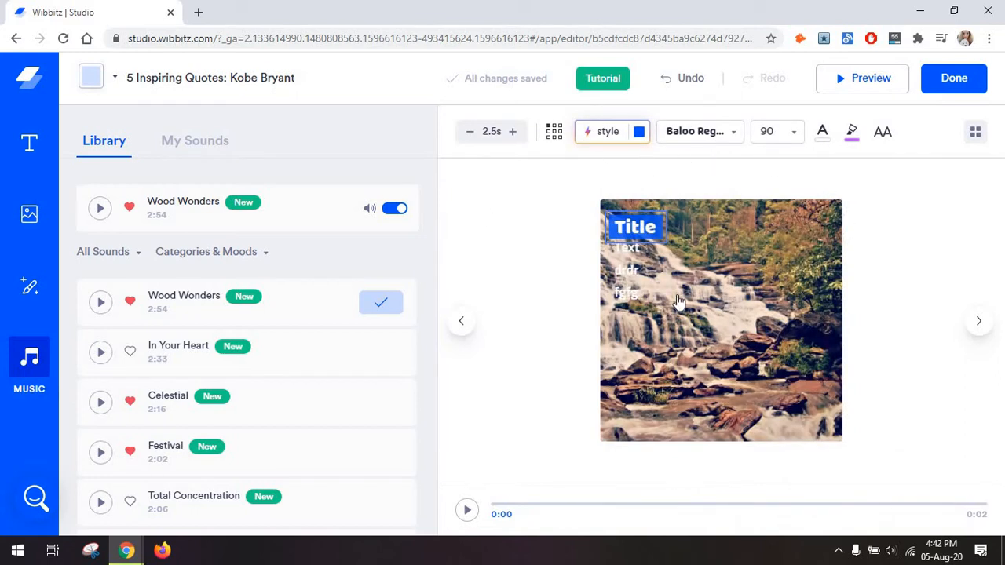
{"action": "mouse_move", "coordinate": [707, 295]}
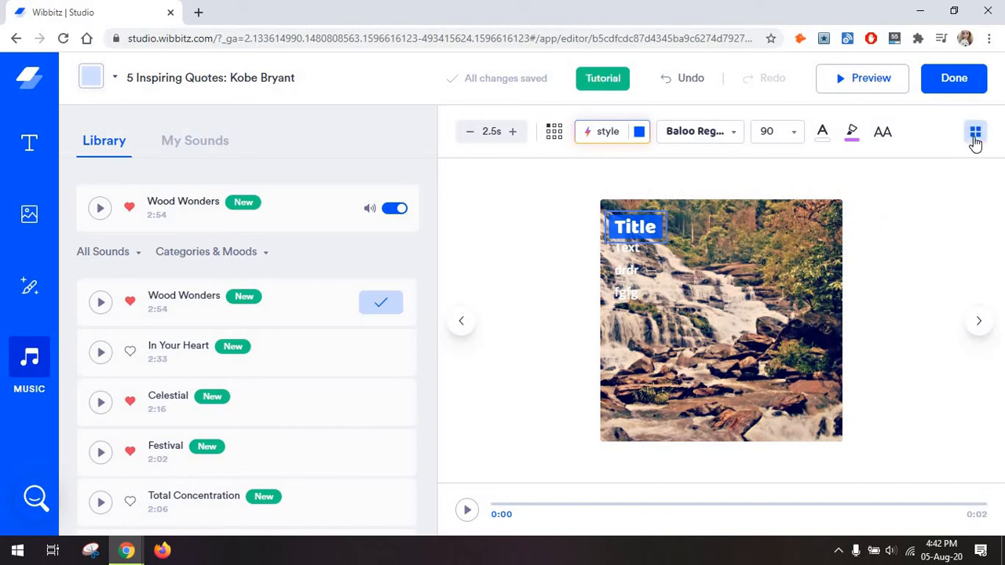
- Preview scene 1 and extend its duration from 2.5 to 4.5 seconds
{"action": "left_click", "coordinate": [975, 131]}
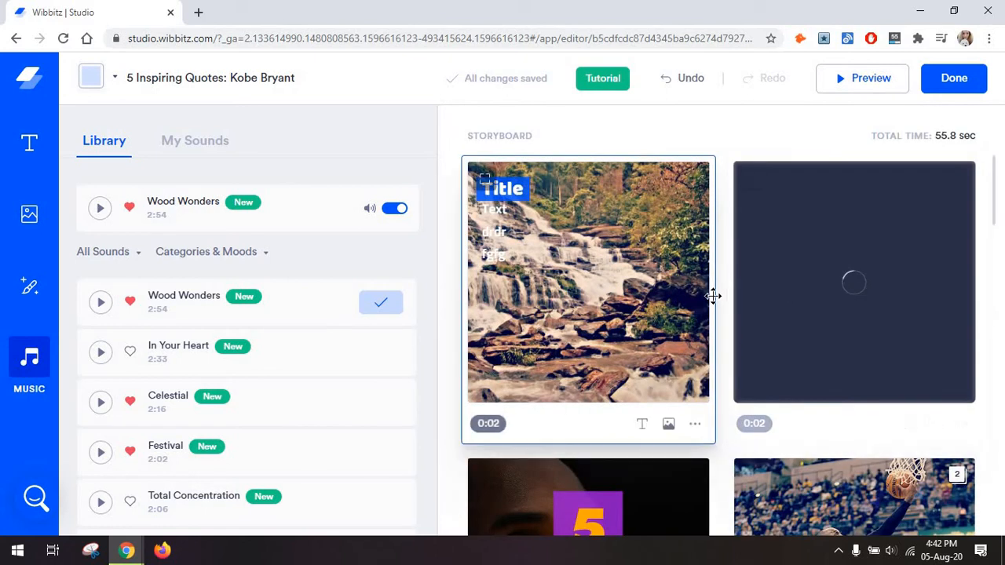
{"action": "mouse_move", "coordinate": [636, 328]}
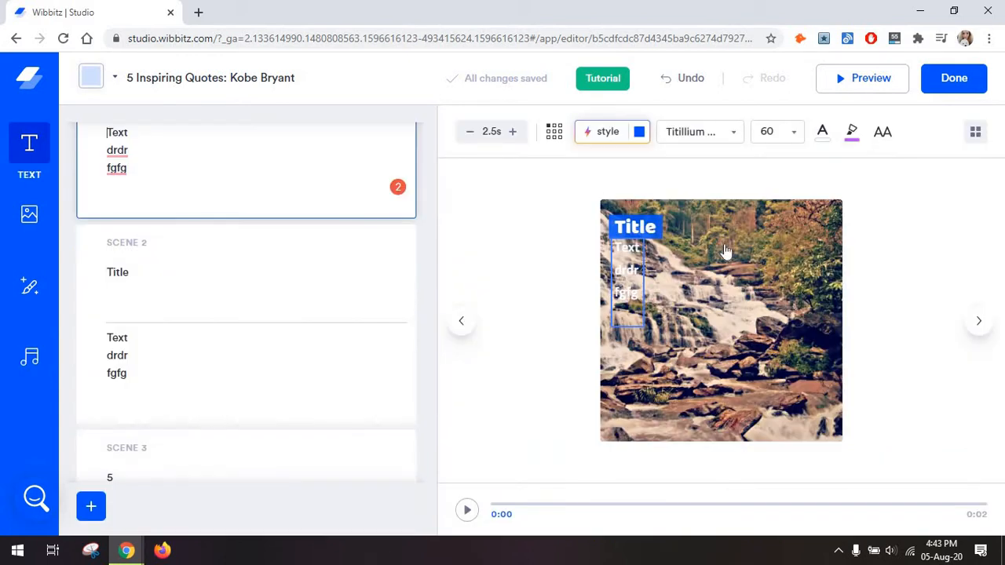
{"action": "mouse_move", "coordinate": [697, 346]}
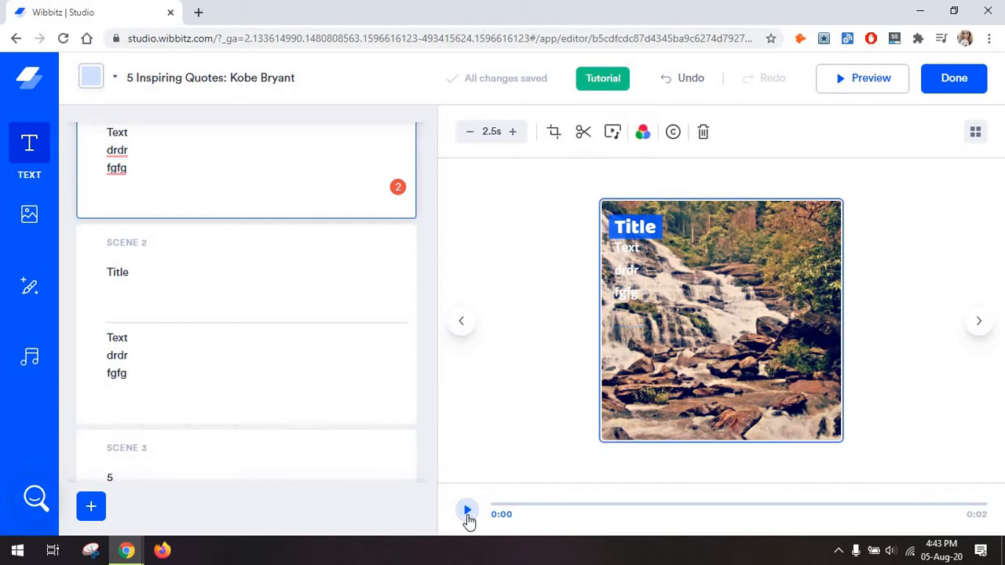
{"action": "left_click", "coordinate": [466, 510]}
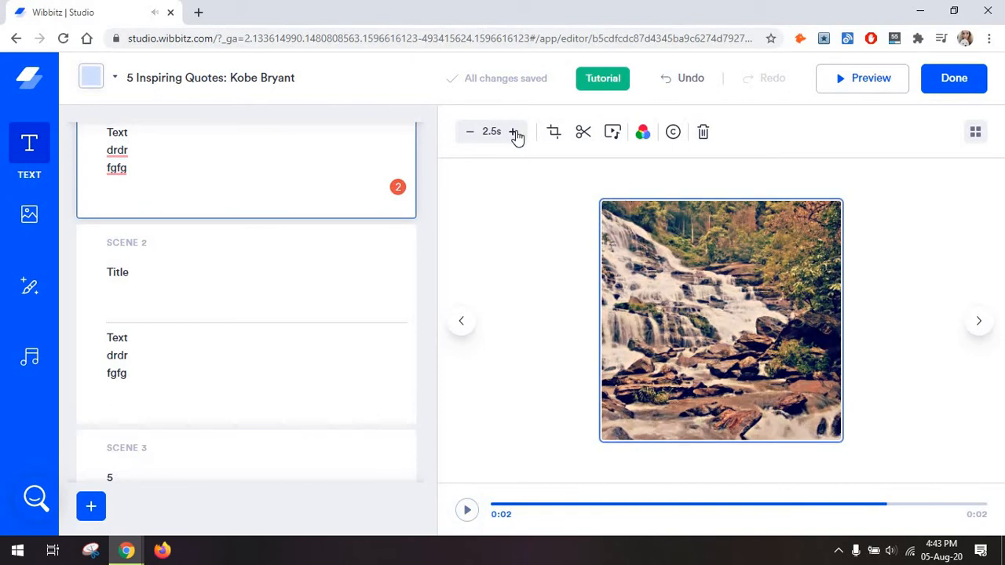
{"action": "left_click", "coordinate": [513, 131]}
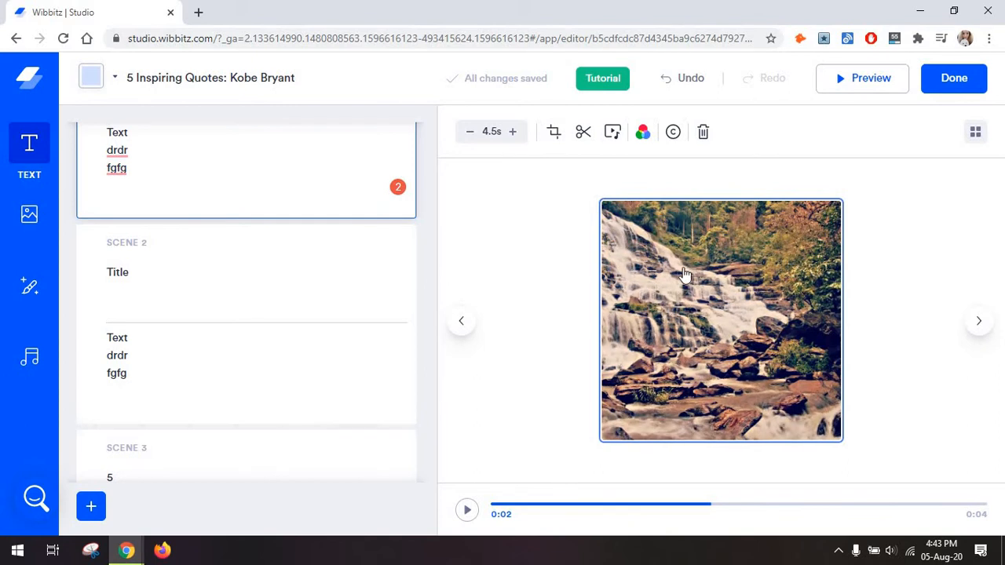
- Crop scene 1's waterfall clip to the leafy, rocky area right of the falls
{"action": "left_click", "coordinate": [555, 131]}
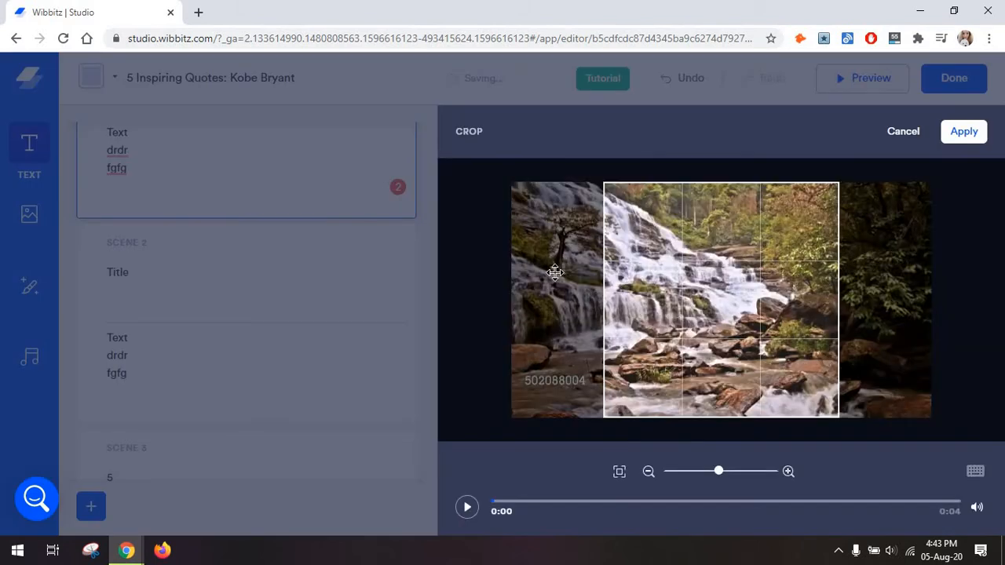
{"action": "left_click", "coordinate": [964, 131]}
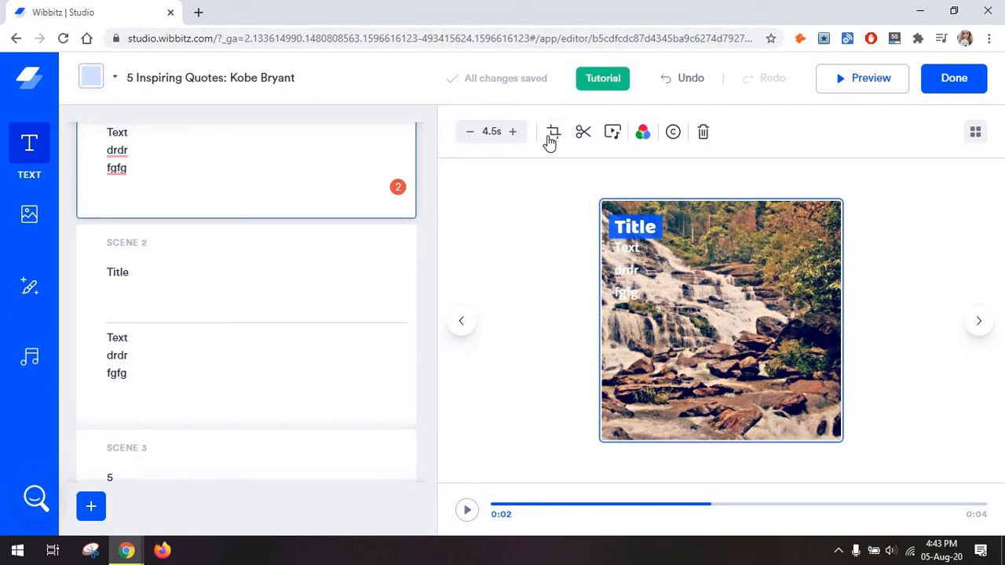
{"action": "left_click", "coordinate": [553, 132]}
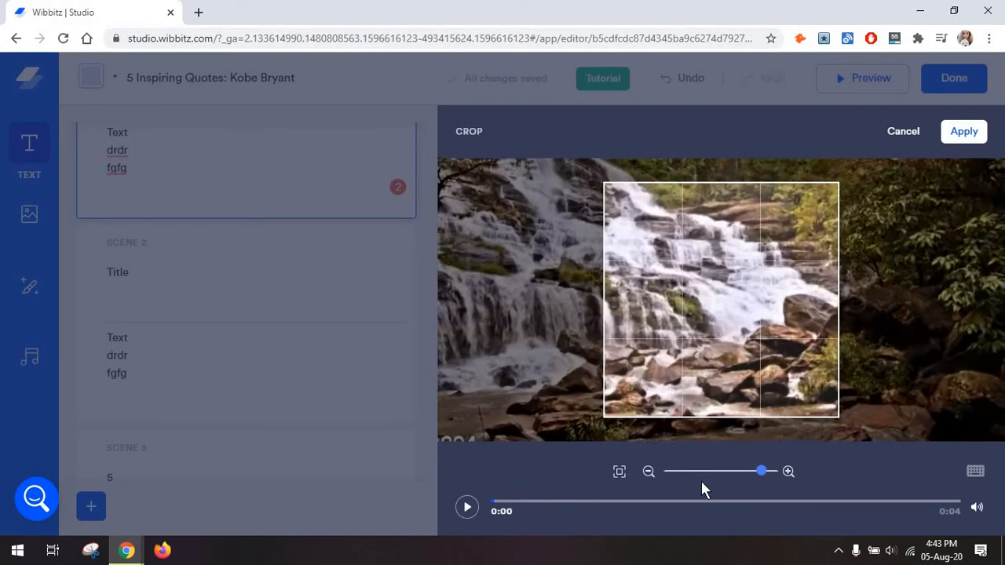
{"action": "left_click_drag", "start_coordinate": [760, 471], "coordinate": [711, 471]}
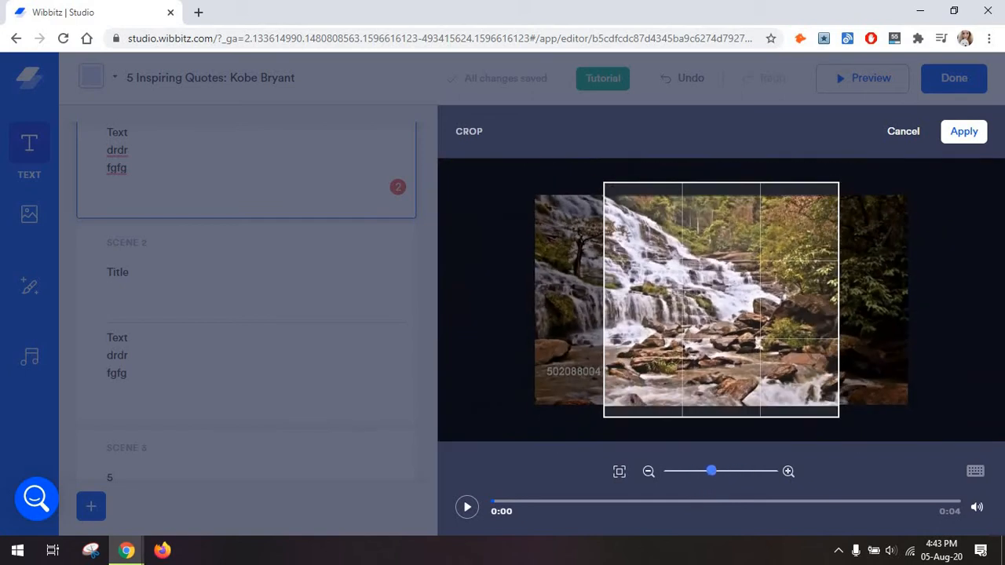
{"action": "left_click_drag", "start_coordinate": [711, 471], "coordinate": [729, 471]}
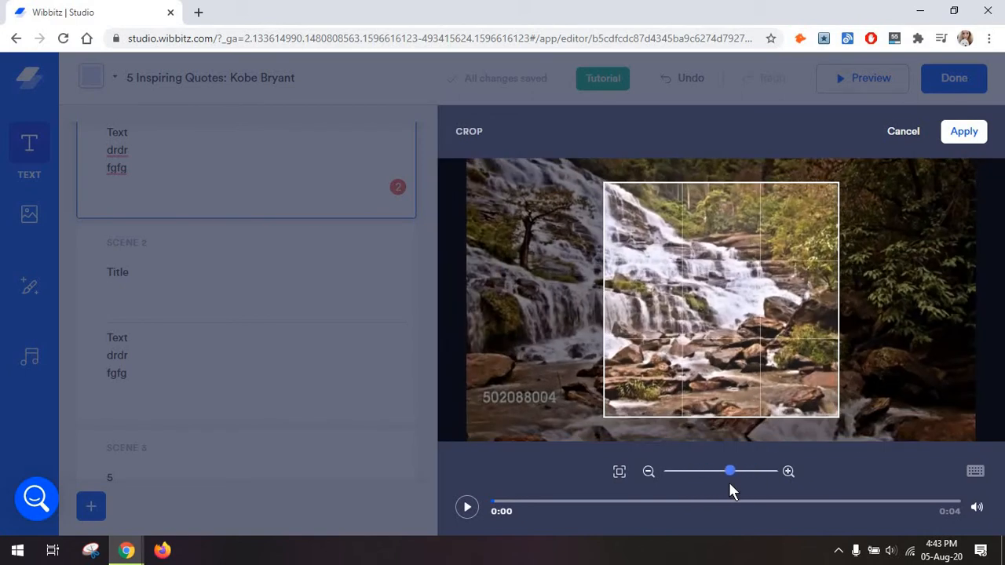
{"action": "left_click", "coordinate": [964, 131]}
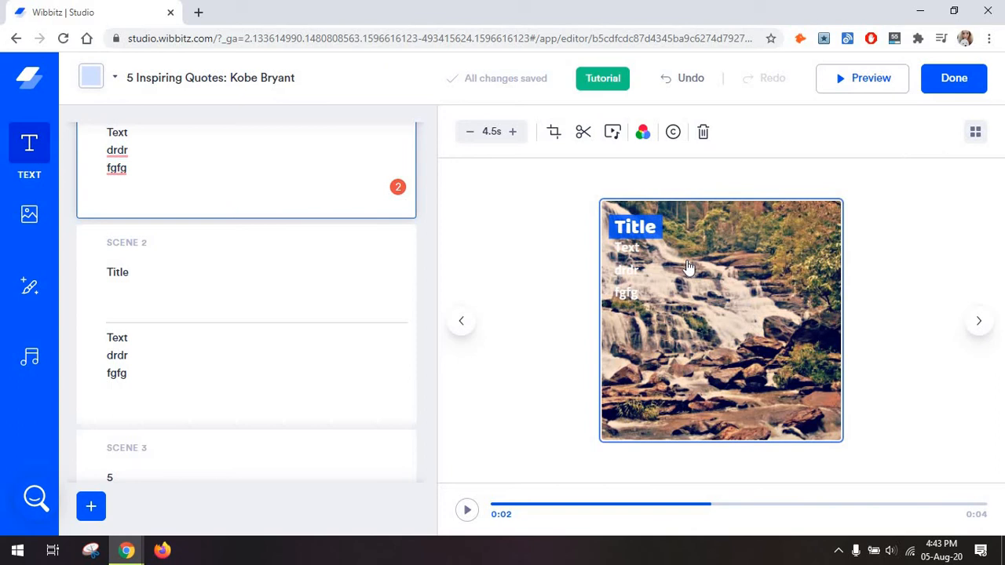
{"action": "left_click", "coordinate": [553, 131]}
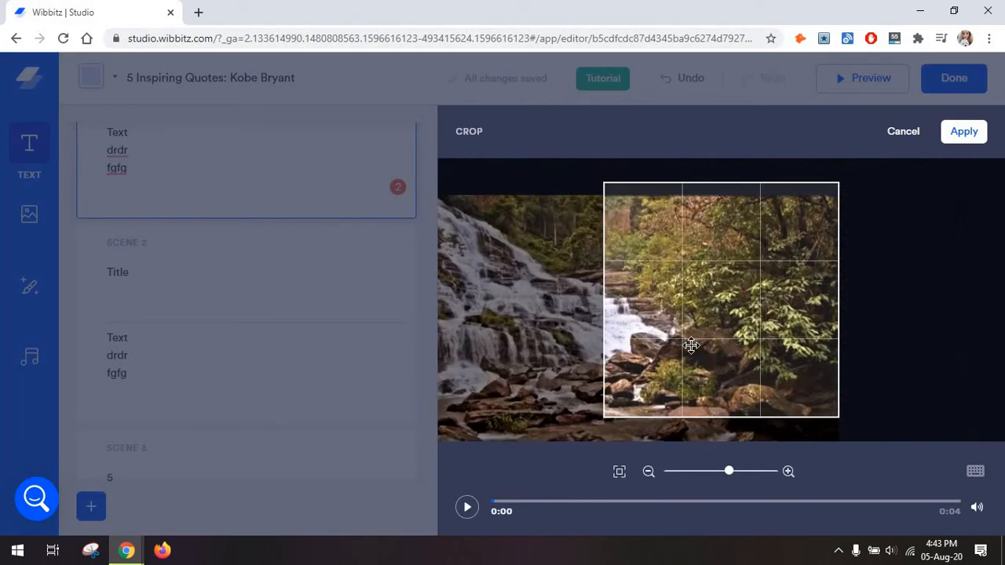
{"action": "left_click", "coordinate": [963, 131]}
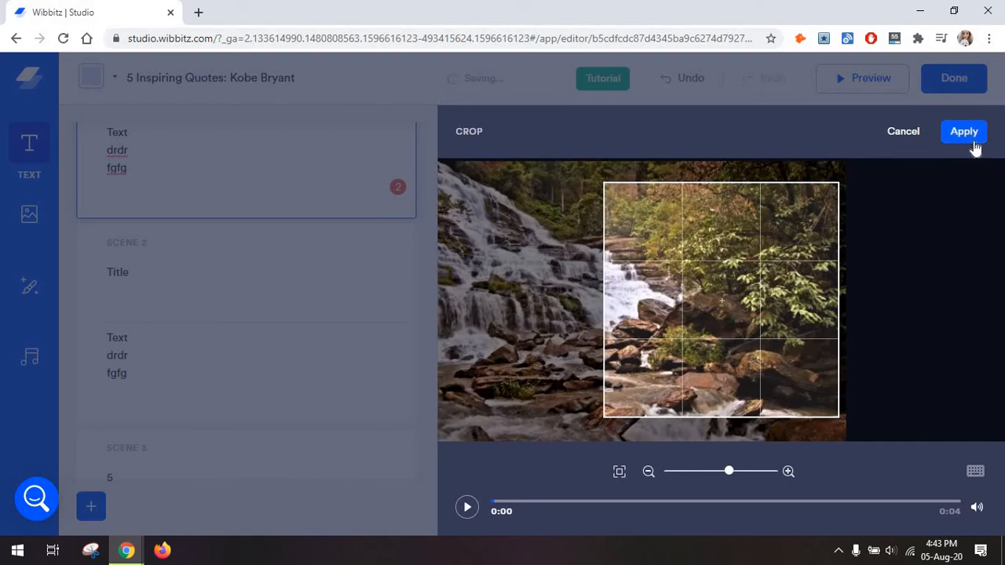
{"action": "left_click", "coordinate": [963, 131]}
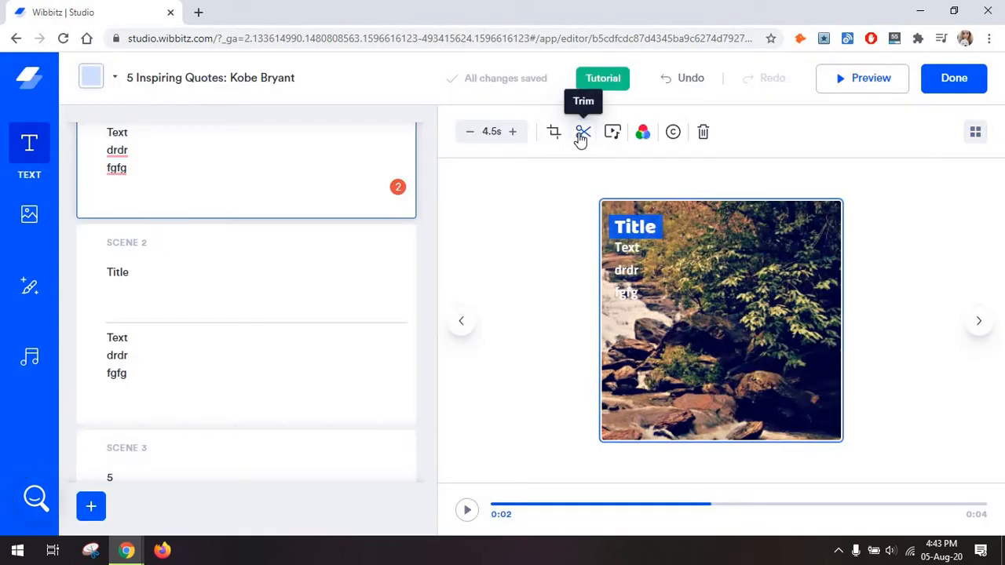
- Trim scene 1's clip to a 7.8-second length and bring up its filters
{"action": "left_click", "coordinate": [582, 131]}
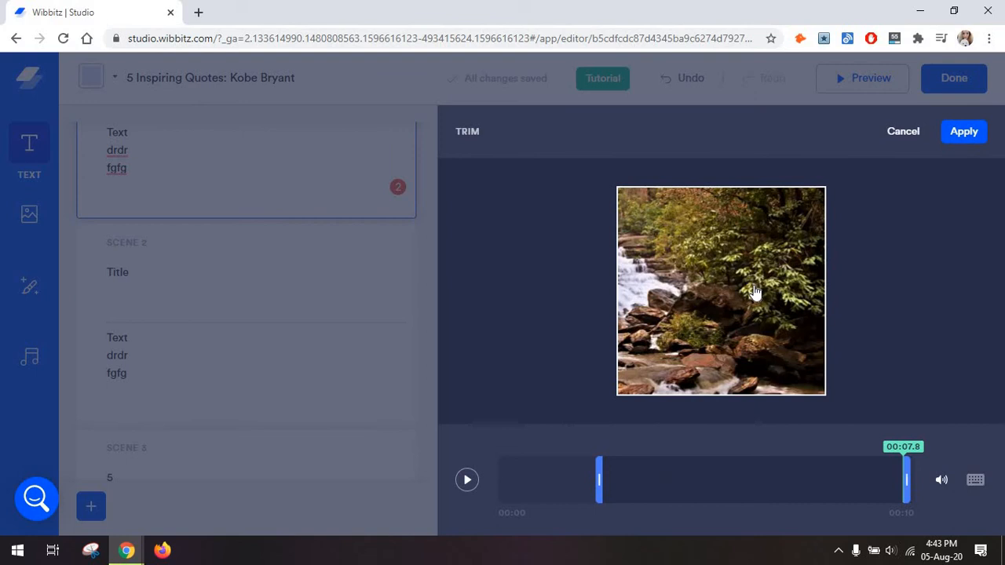
{"action": "left_click", "coordinate": [611, 131]}
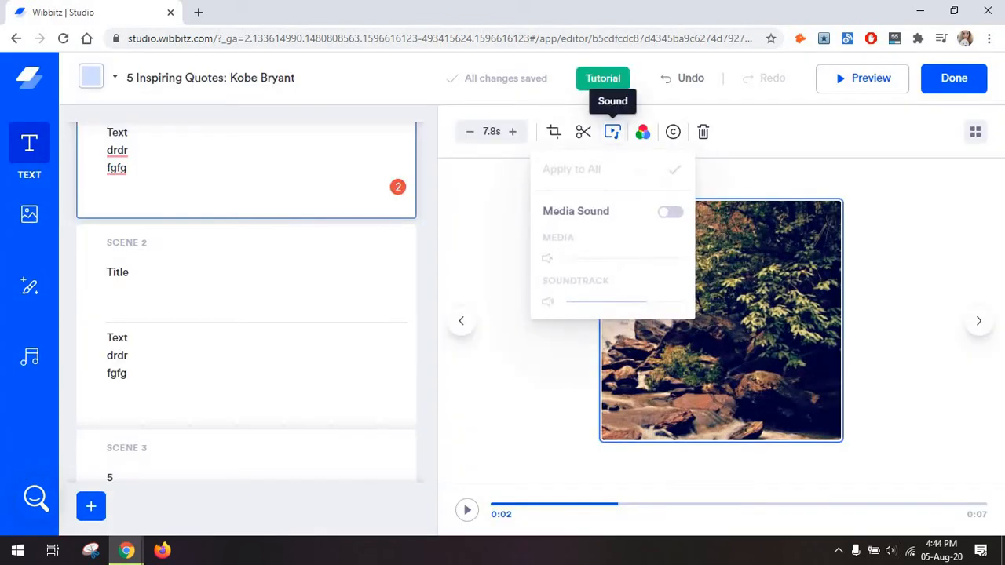
{"action": "mouse_move", "coordinate": [619, 218]}
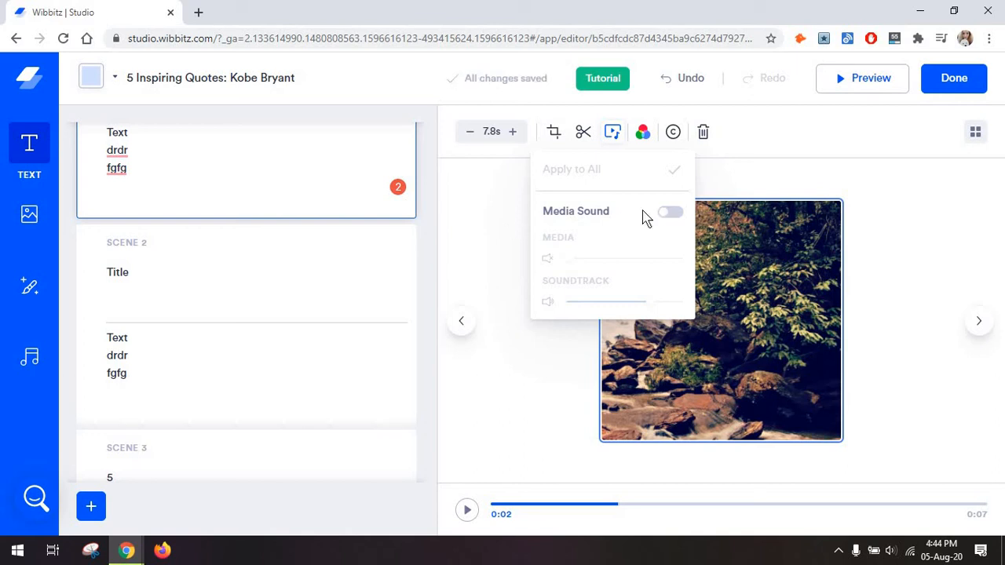
{"action": "mouse_move", "coordinate": [29, 358]}
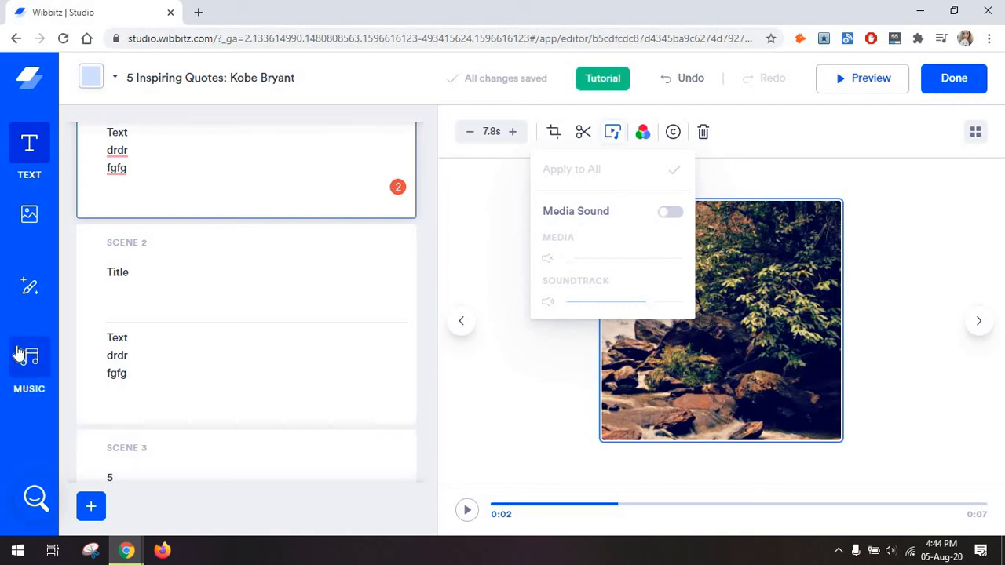
{"action": "left_click", "coordinate": [642, 131]}
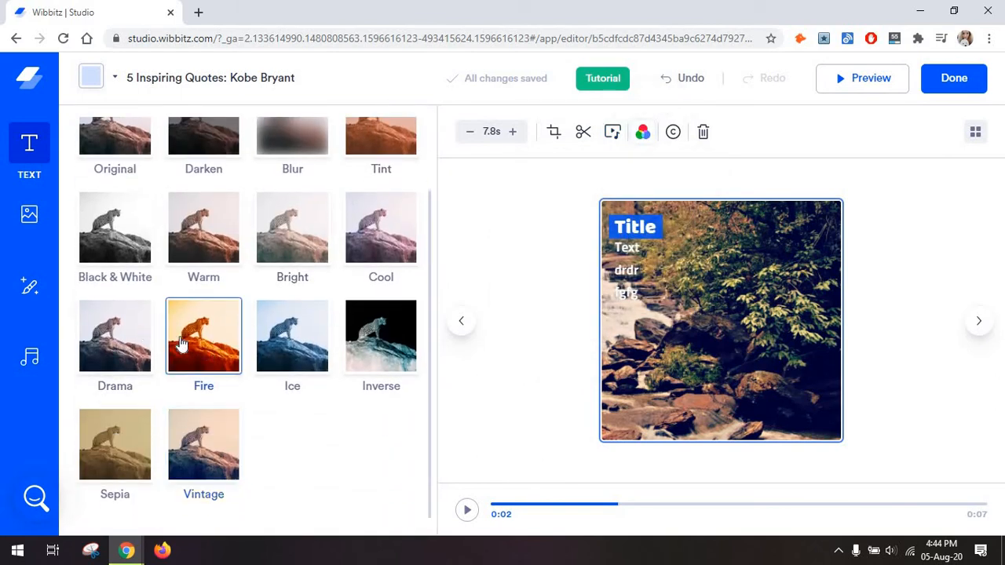
- Try Blur on scene 1's clip, then switch it to the Darken filter
{"action": "left_click", "coordinate": [203, 336]}
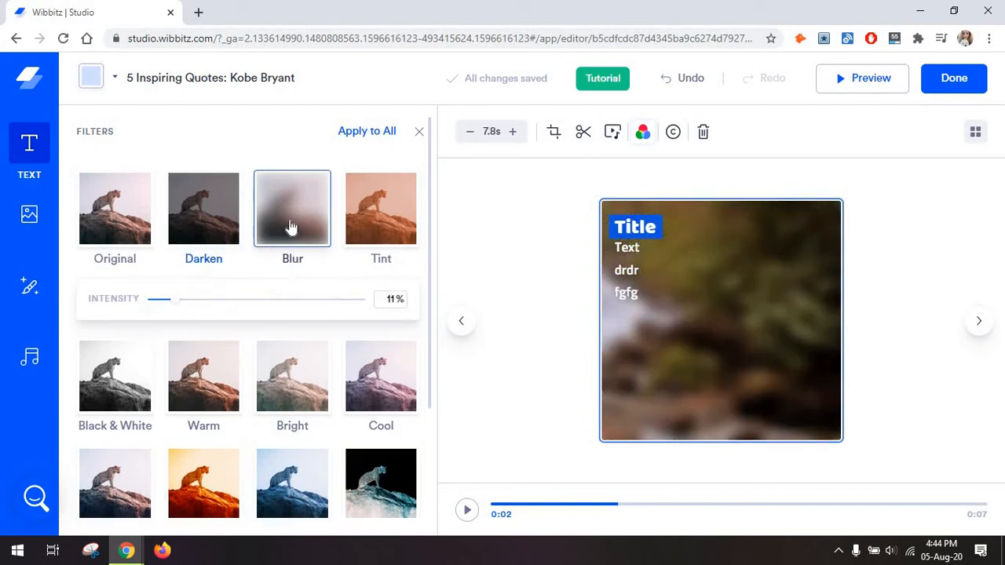
{"action": "mouse_move", "coordinate": [203, 233]}
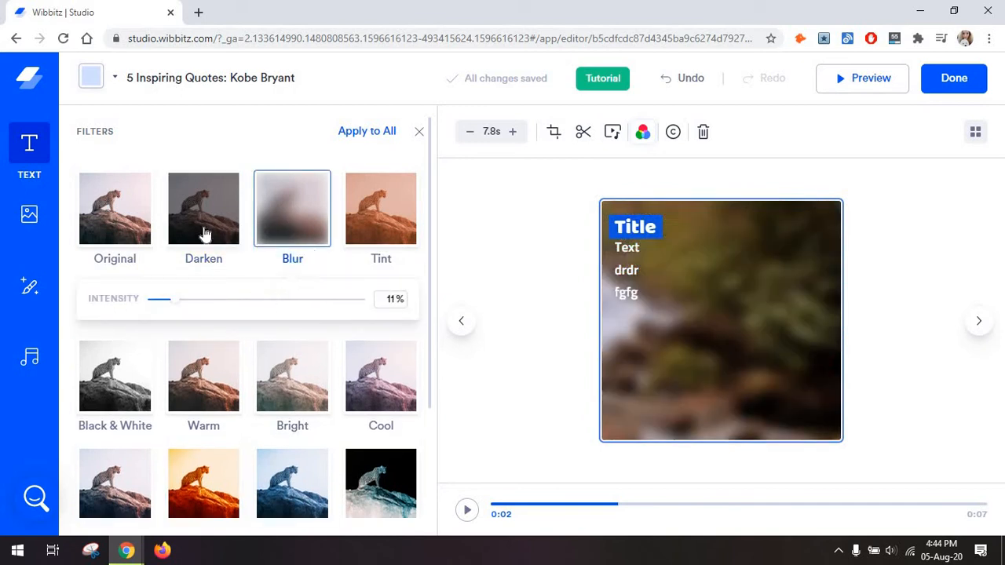
{"action": "left_click", "coordinate": [203, 208]}
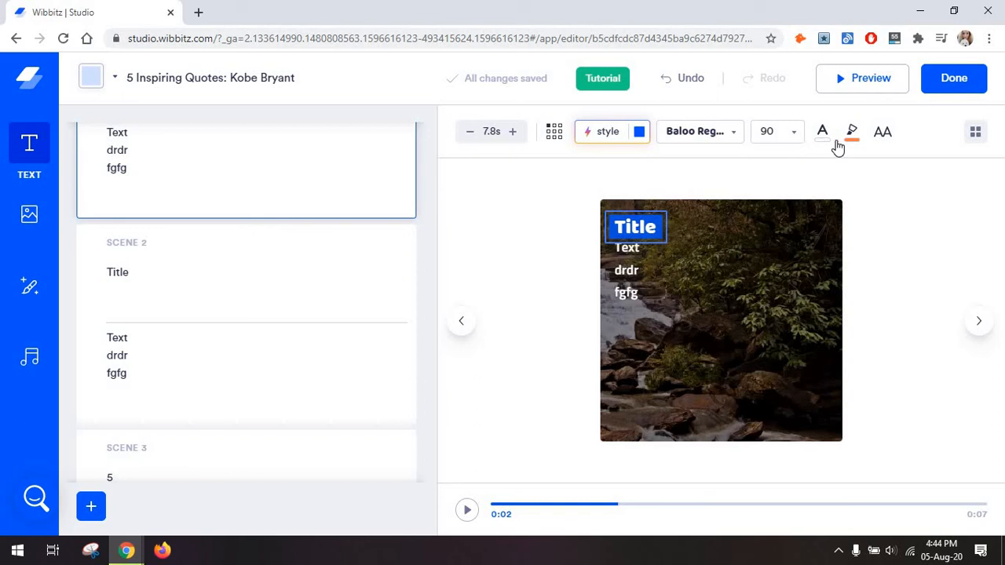
{"action": "mouse_move", "coordinate": [759, 149]}
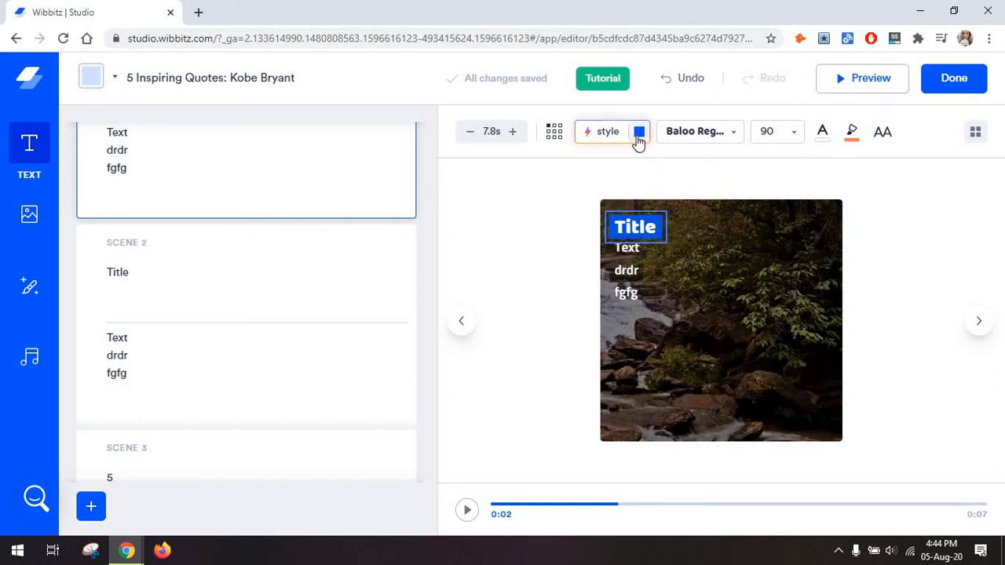
- Make scene 1's title plate green and apply the Group Plate text style
{"action": "left_click", "coordinate": [636, 131]}
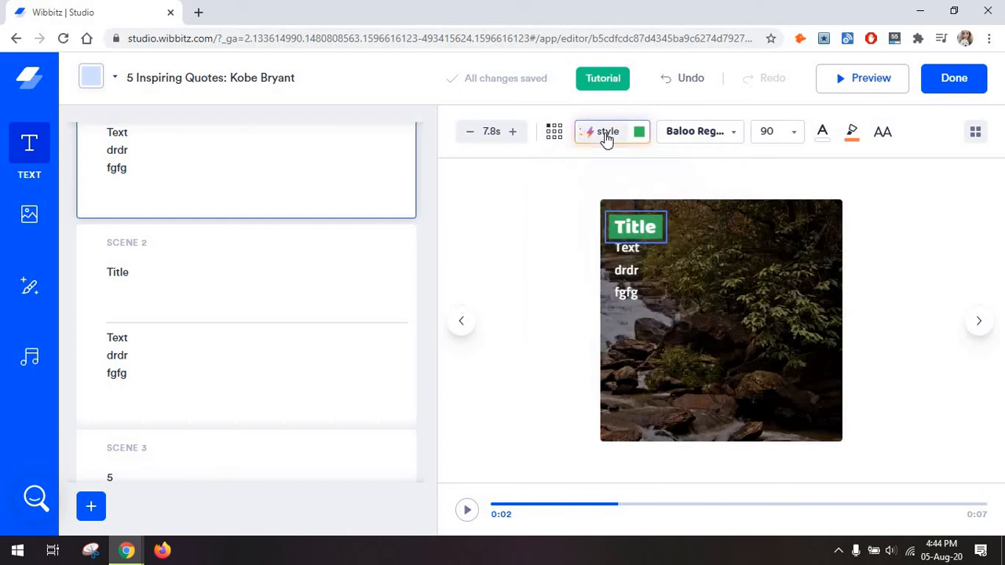
{"action": "left_click", "coordinate": [608, 131]}
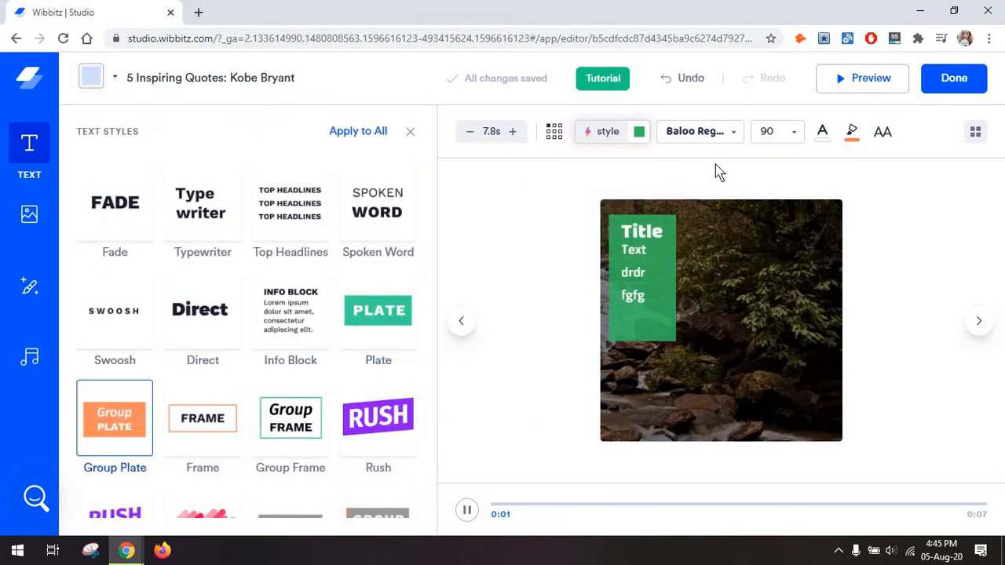
{"action": "left_click", "coordinate": [699, 132]}
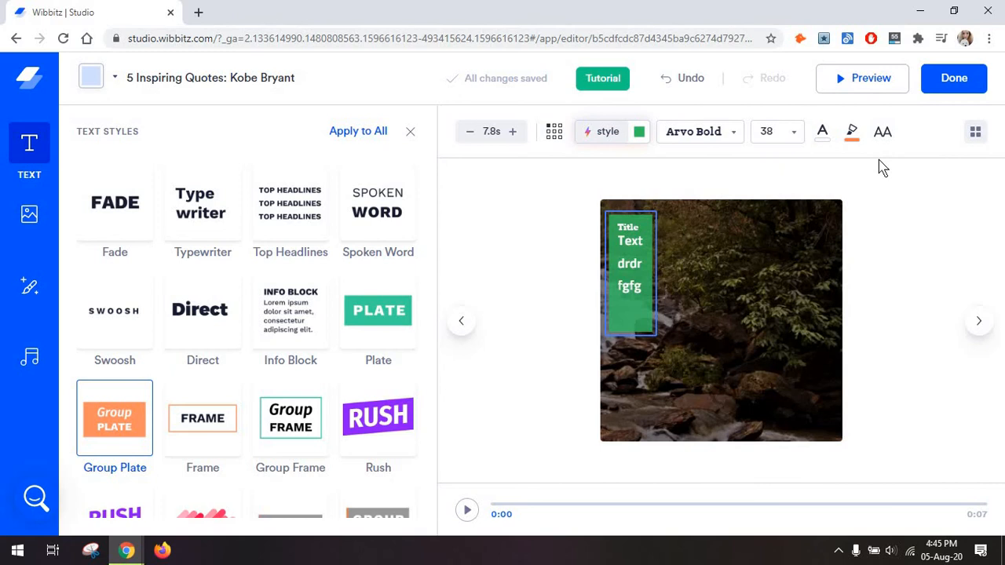
{"action": "mouse_move", "coordinate": [621, 332]}
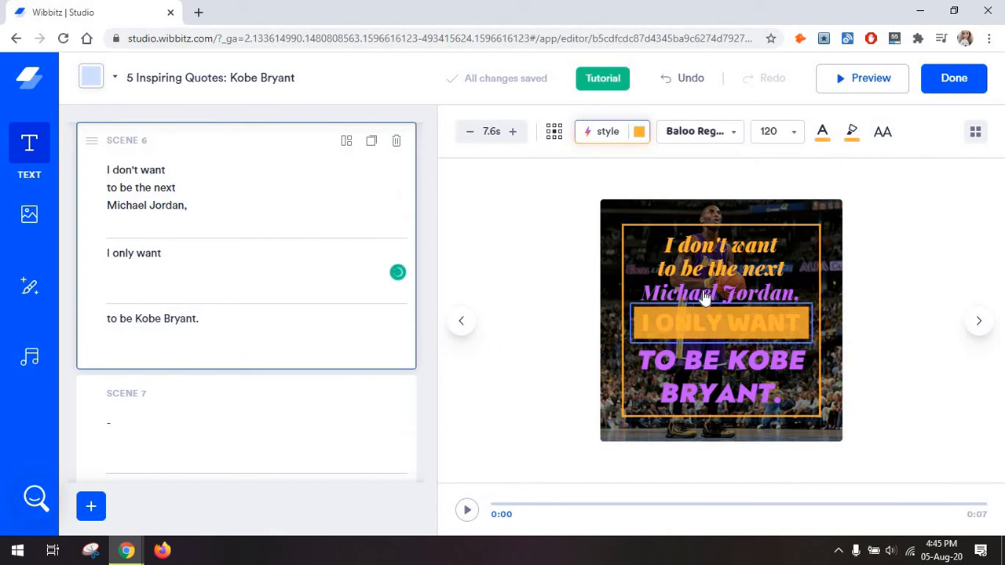
{"action": "mouse_move", "coordinate": [648, 230]}
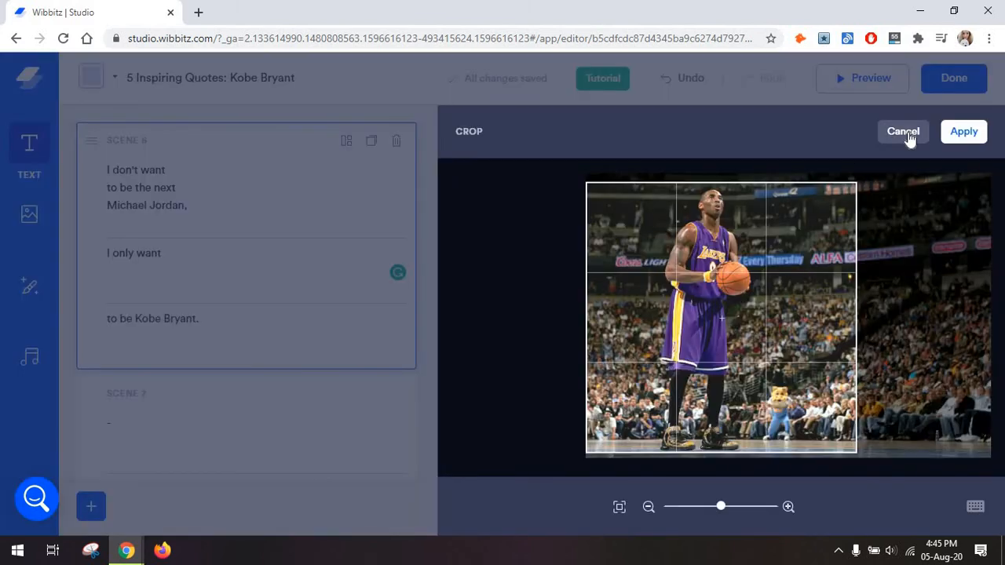
- Recrop scene 6's Kobe photo tightly on his jersey and basketball
{"action": "left_click", "coordinate": [963, 132]}
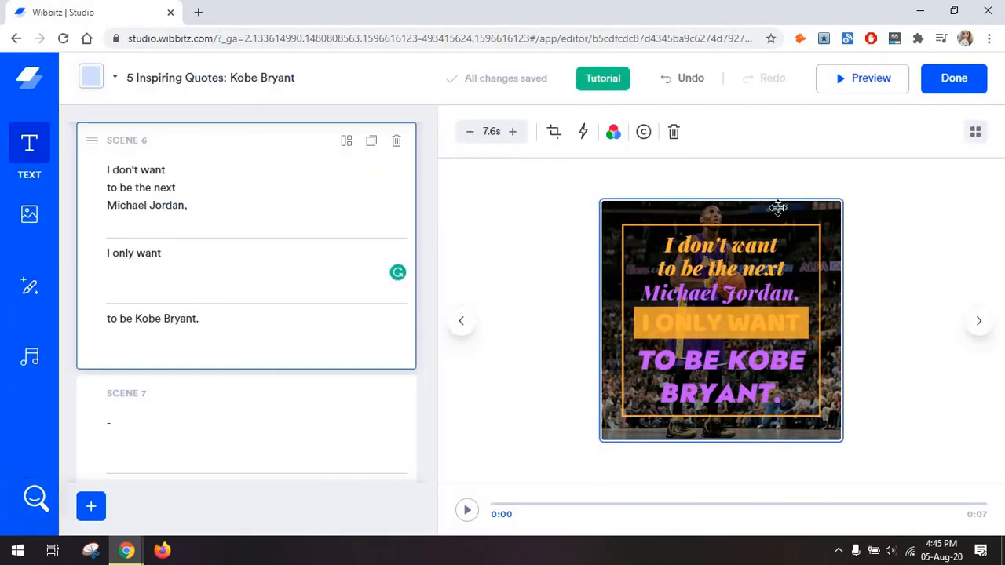
{"action": "left_click", "coordinate": [554, 131]}
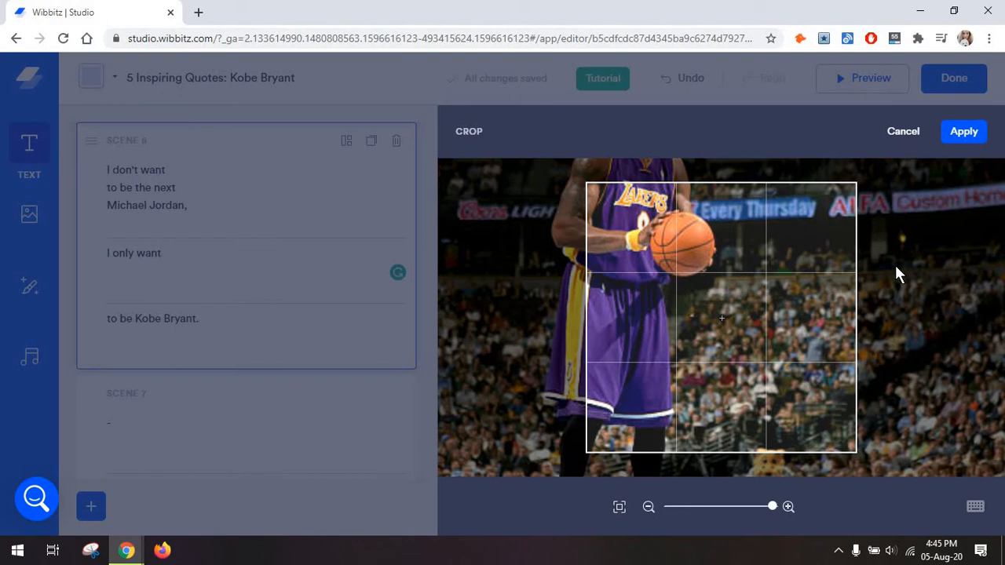
{"action": "left_click", "coordinate": [964, 131]}
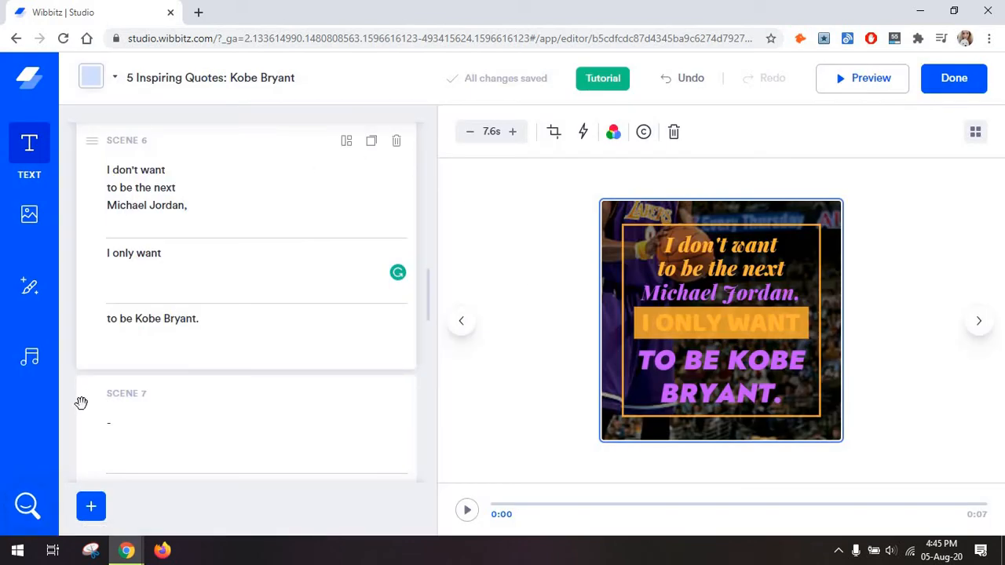
{"action": "left_click", "coordinate": [27, 506]}
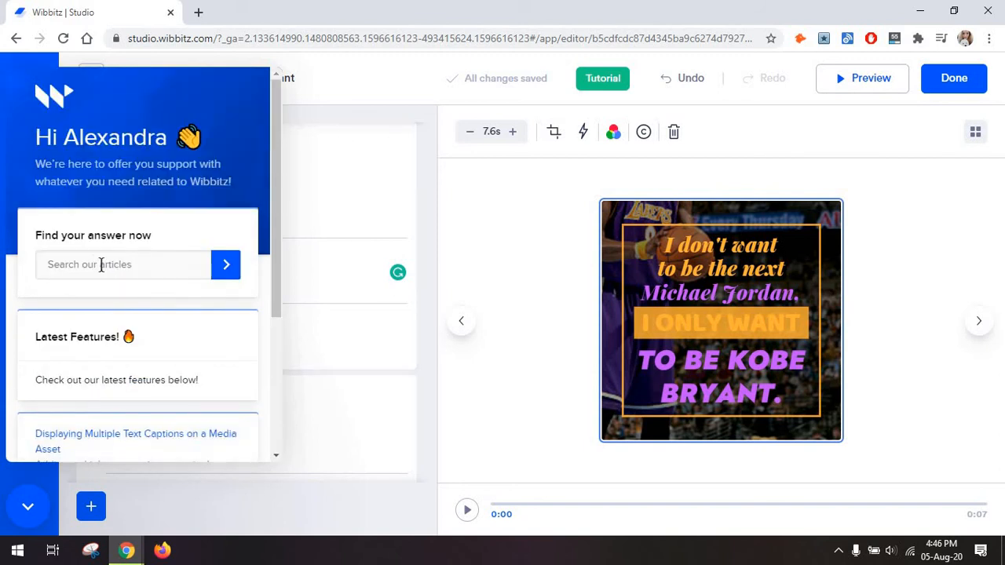
{"action": "mouse_move", "coordinate": [513, 233]}
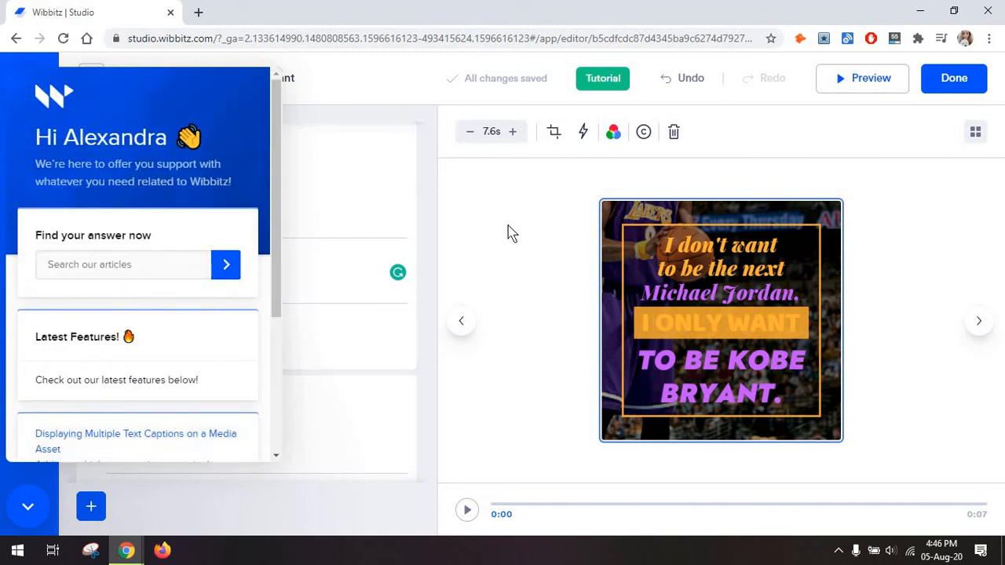
- Close the help centre support panel
{"action": "left_click", "coordinate": [29, 508]}
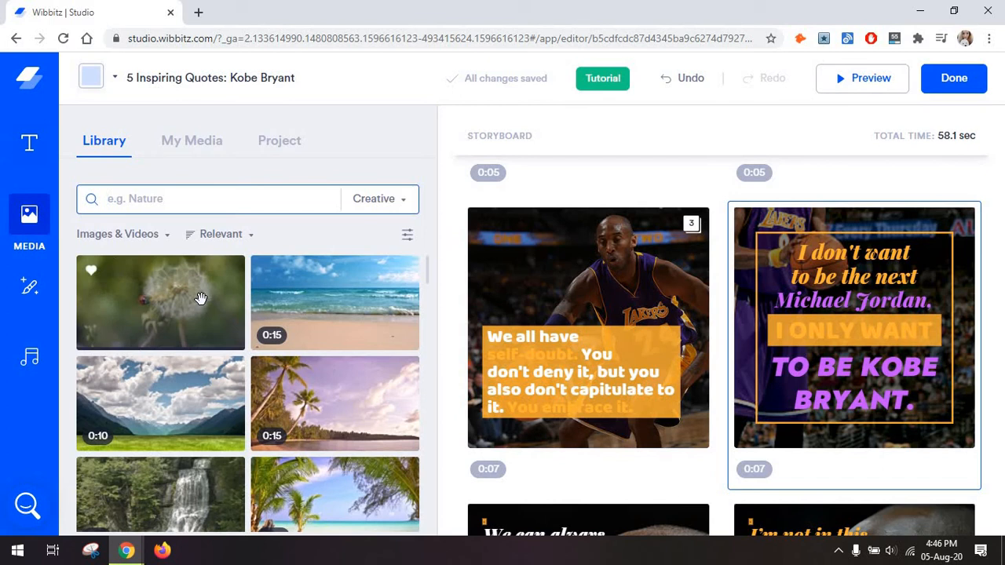
- Search the media library for 'ball' and launch a draft preview of the video
{"action": "scroll", "scroll_direction": "down", "scroll_amount": 3}
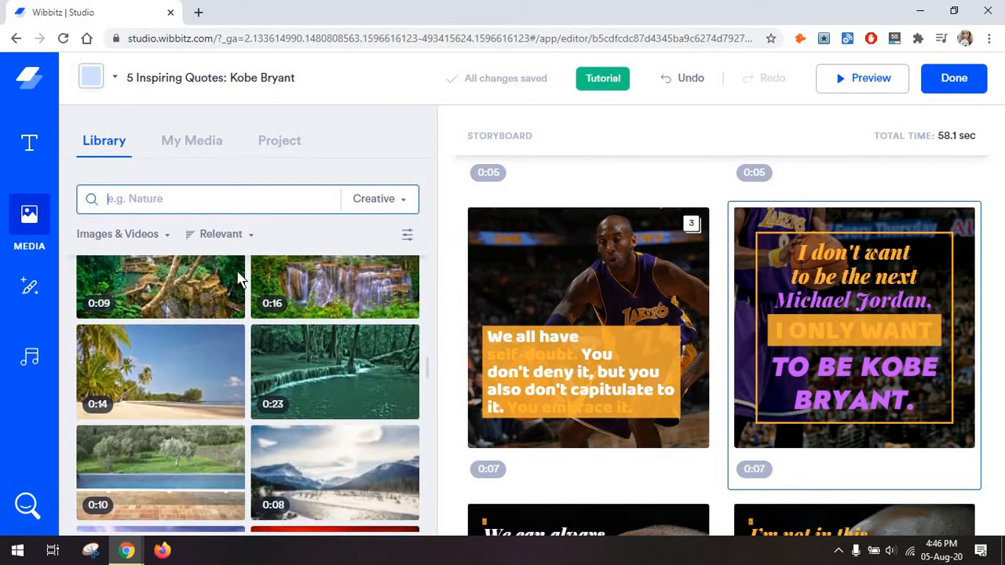
{"action": "type", "text": "ball"}
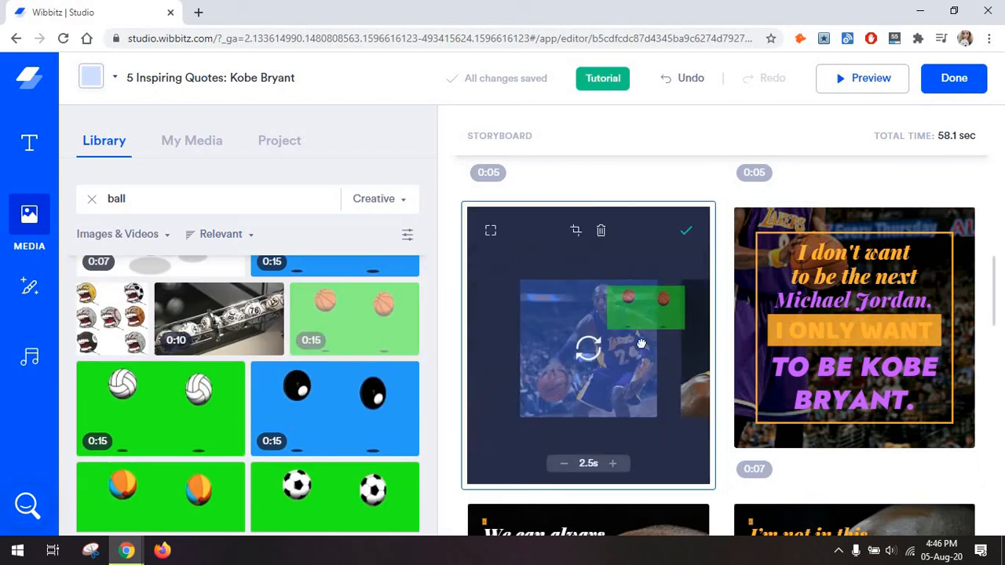
{"action": "left_click", "coordinate": [862, 77]}
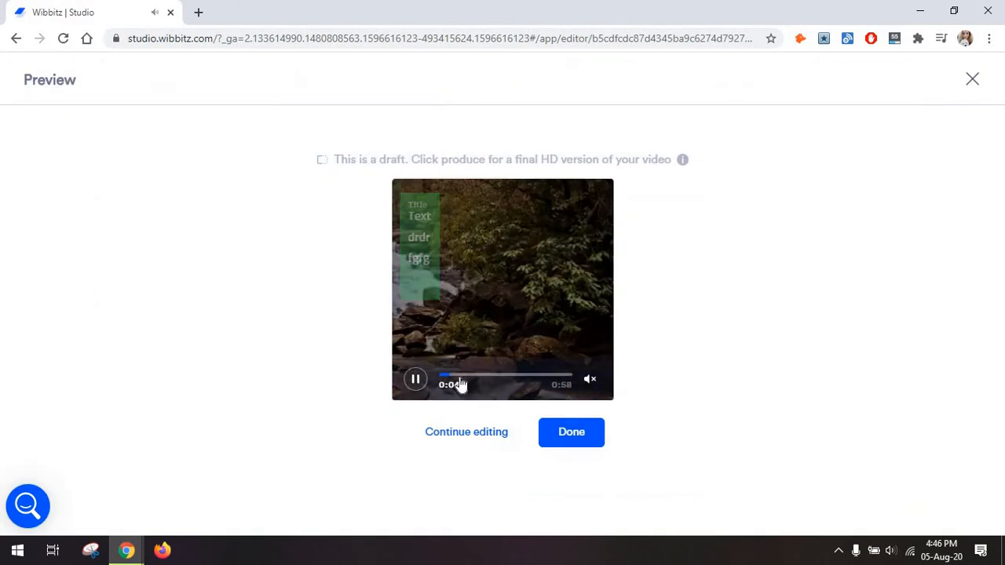